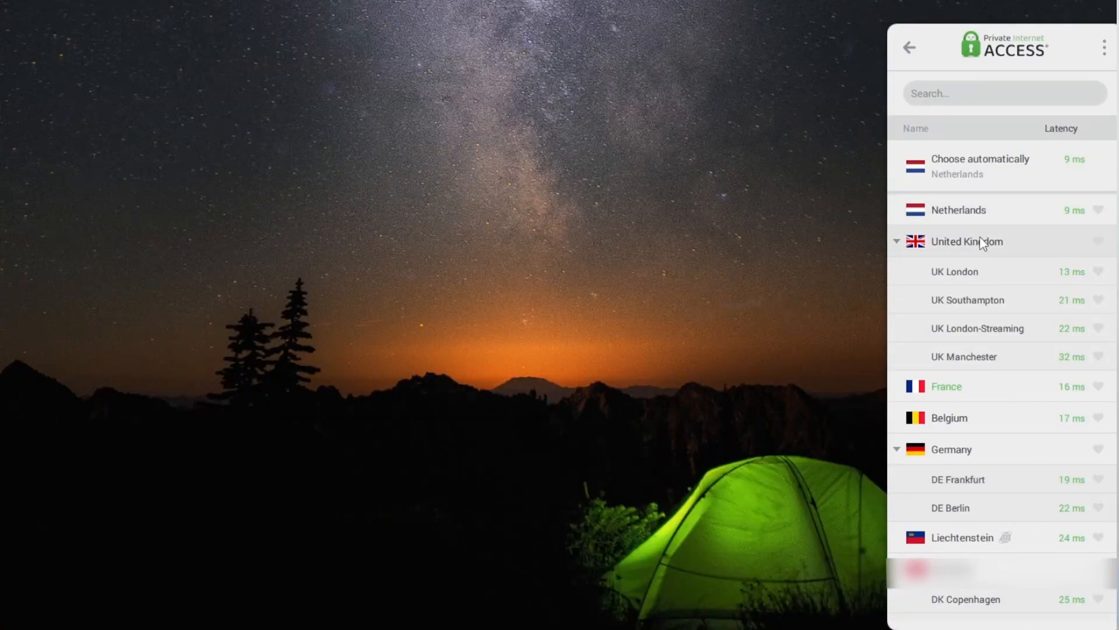
- Open PIA's Settings window on the Protocols page, showing OpenVPN over TCP
left_click(947, 386)
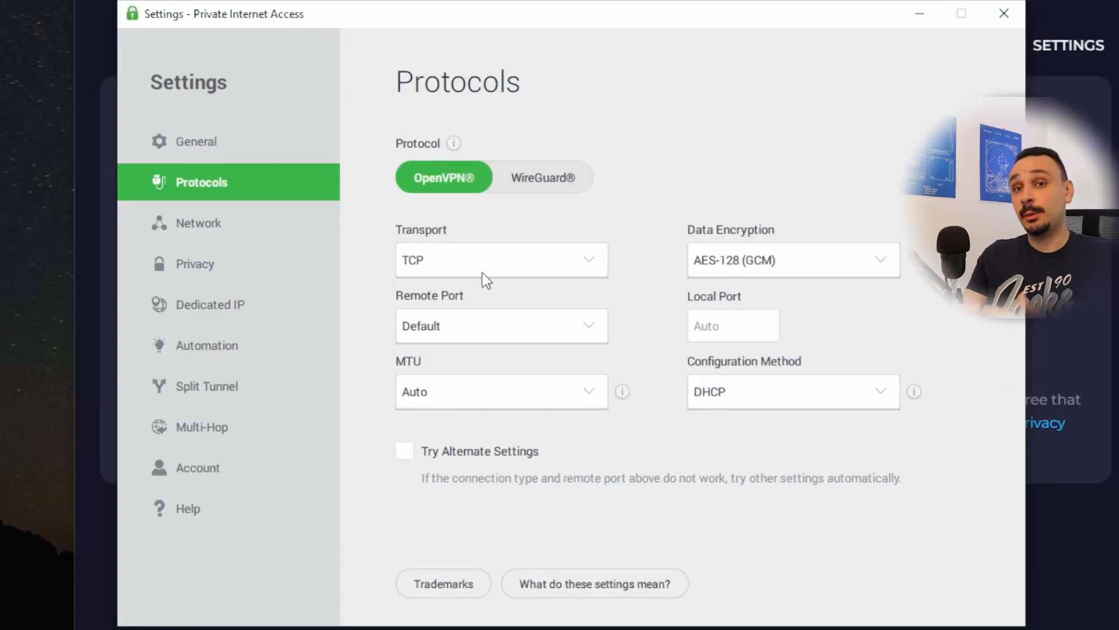
- Try UDP transport and WireGuard, then return to OpenVPN over TCP with AES-128 (GCM)
left_click(501, 260)
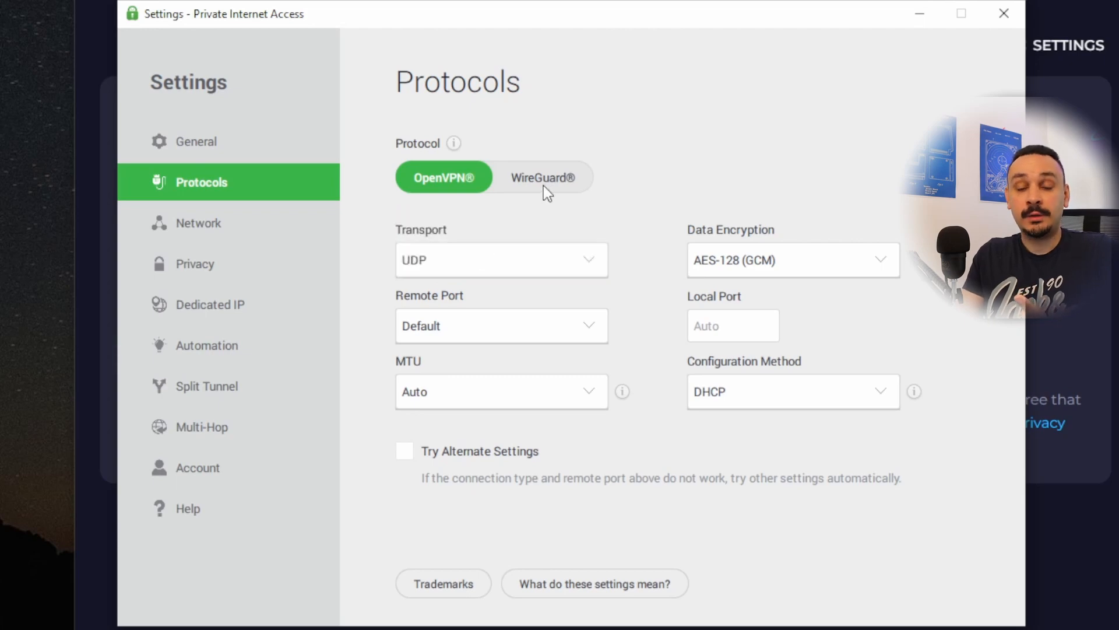
left_click(543, 176)
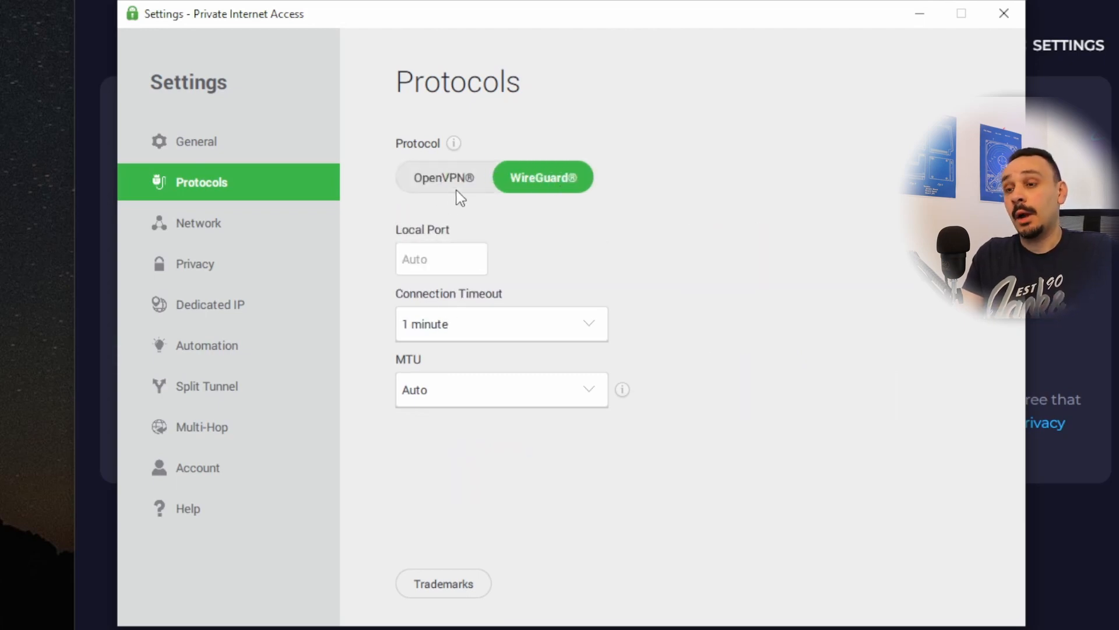
left_click(444, 177)
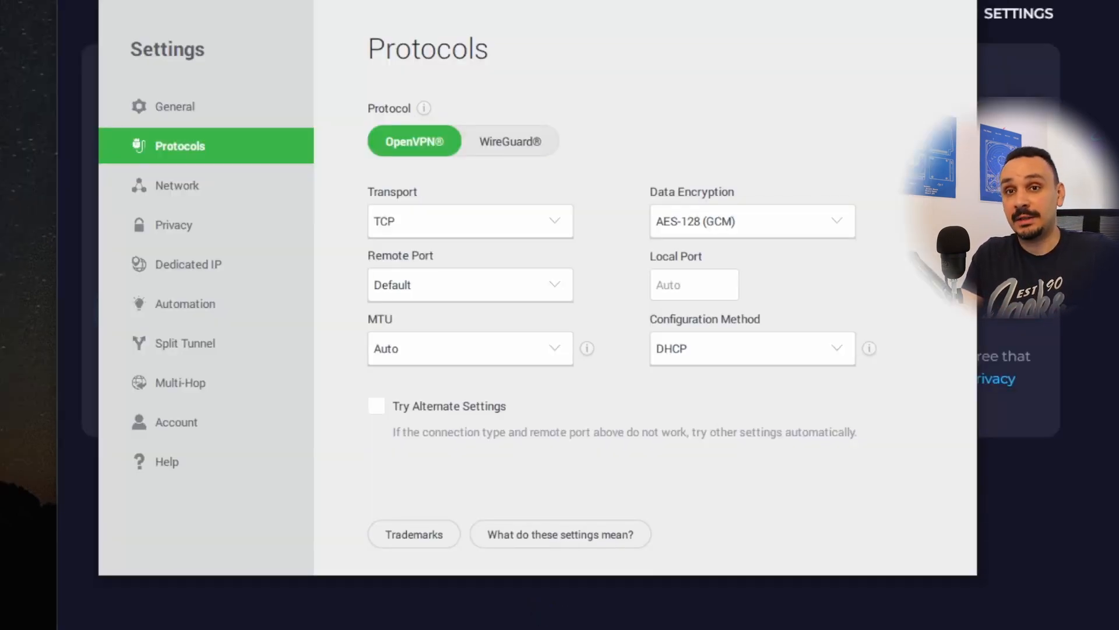
mouse_move(959, 396)
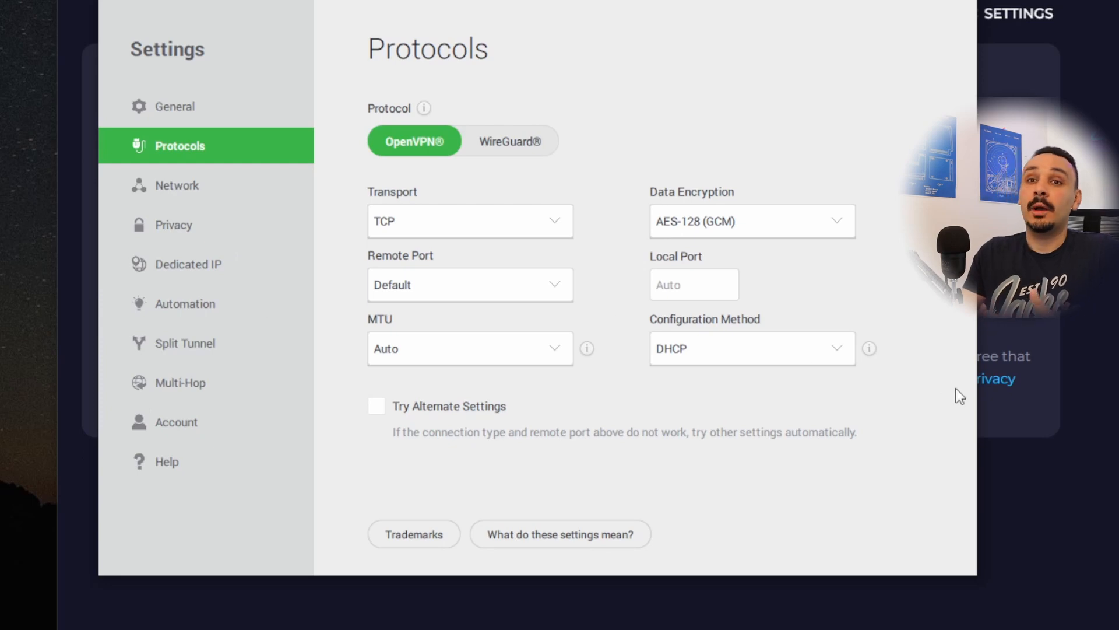
mouse_move(631, 453)
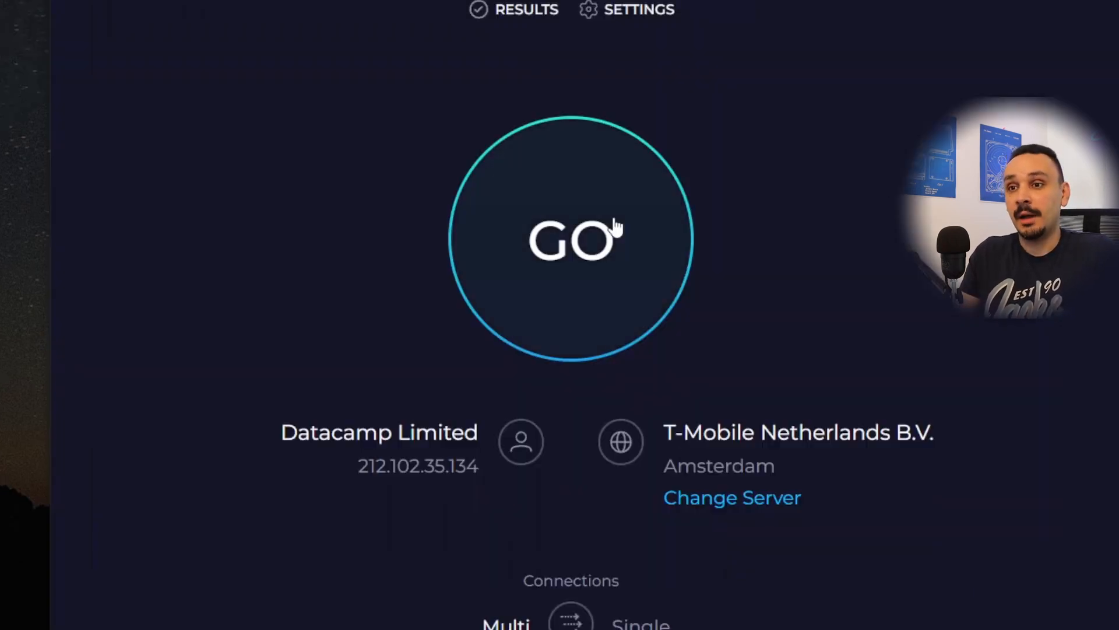
- Run Speedtest tests against Netprotect Amsterdam, switching OpenVPN transport to UDP between runs
left_click(570, 242)
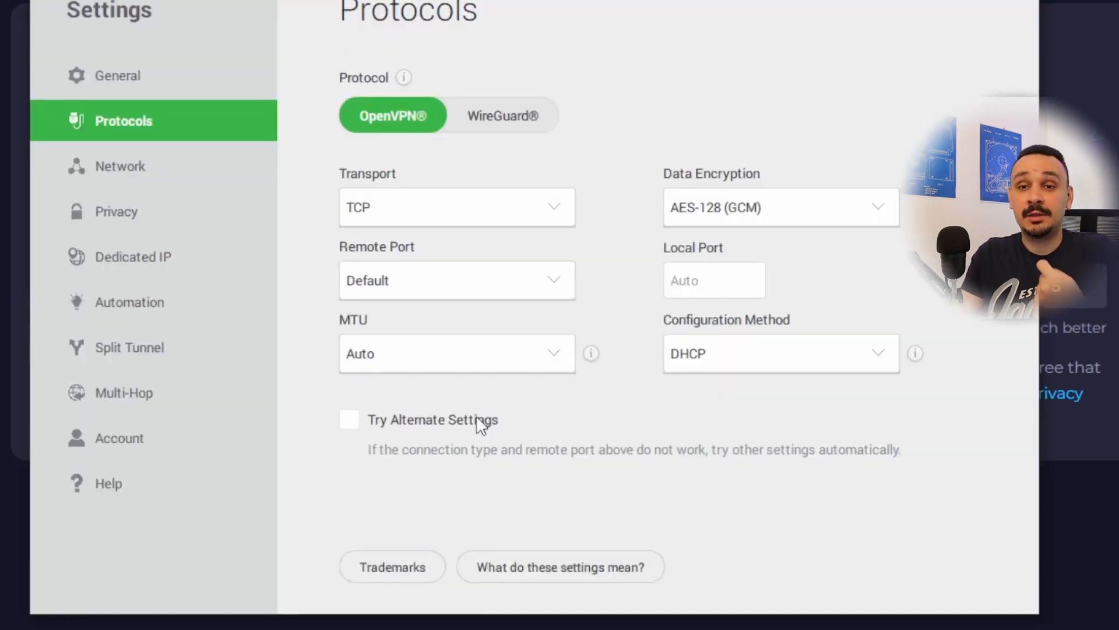
left_click(457, 207)
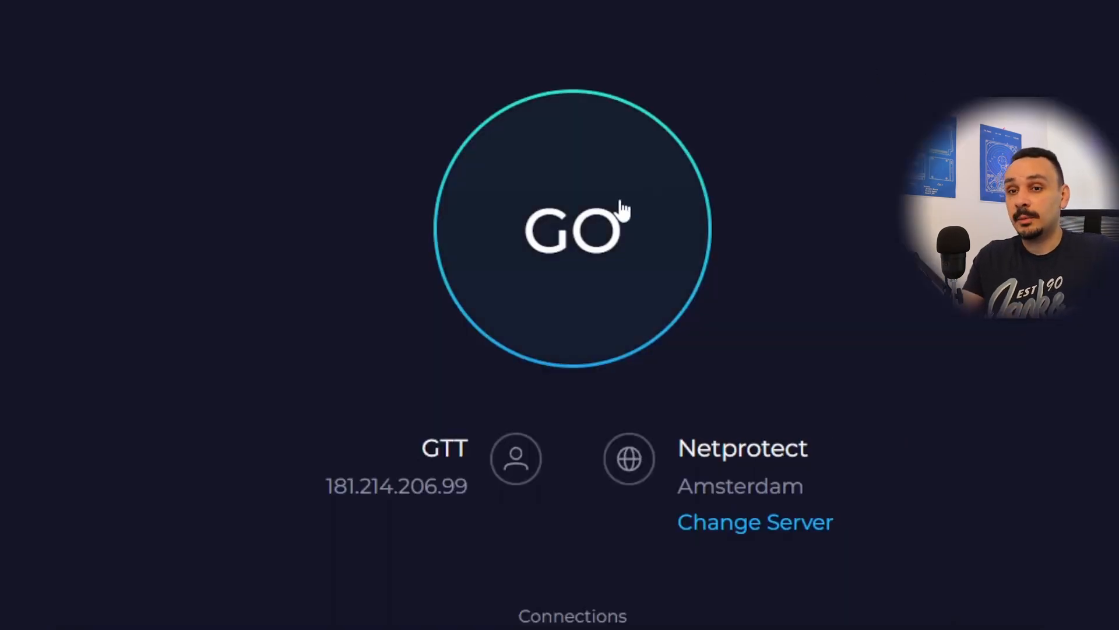
left_click(571, 235)
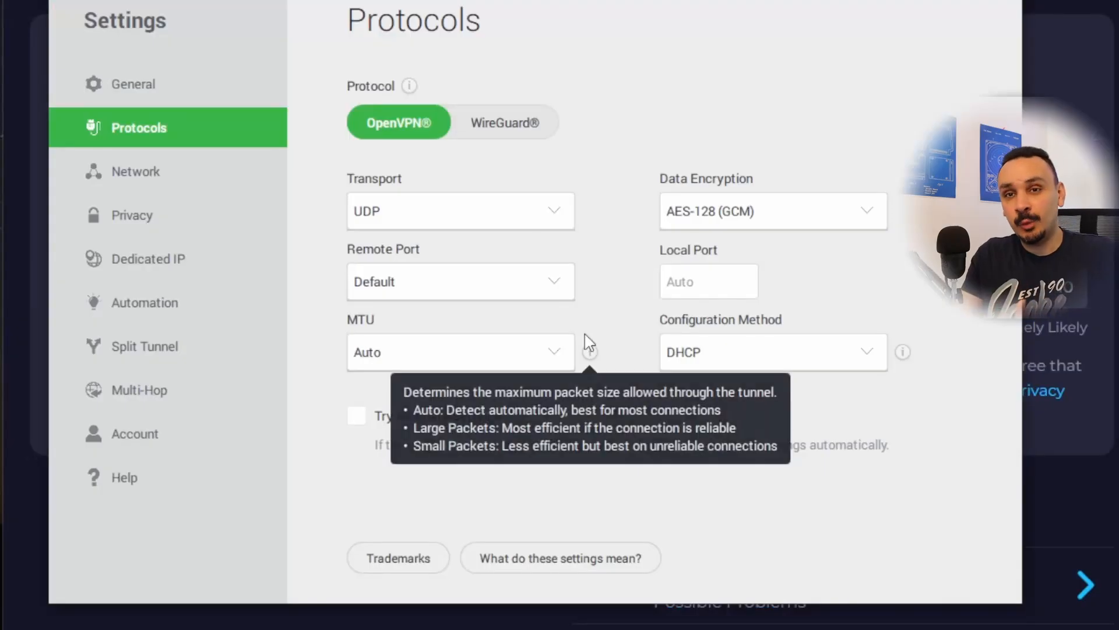
left_click(505, 122)
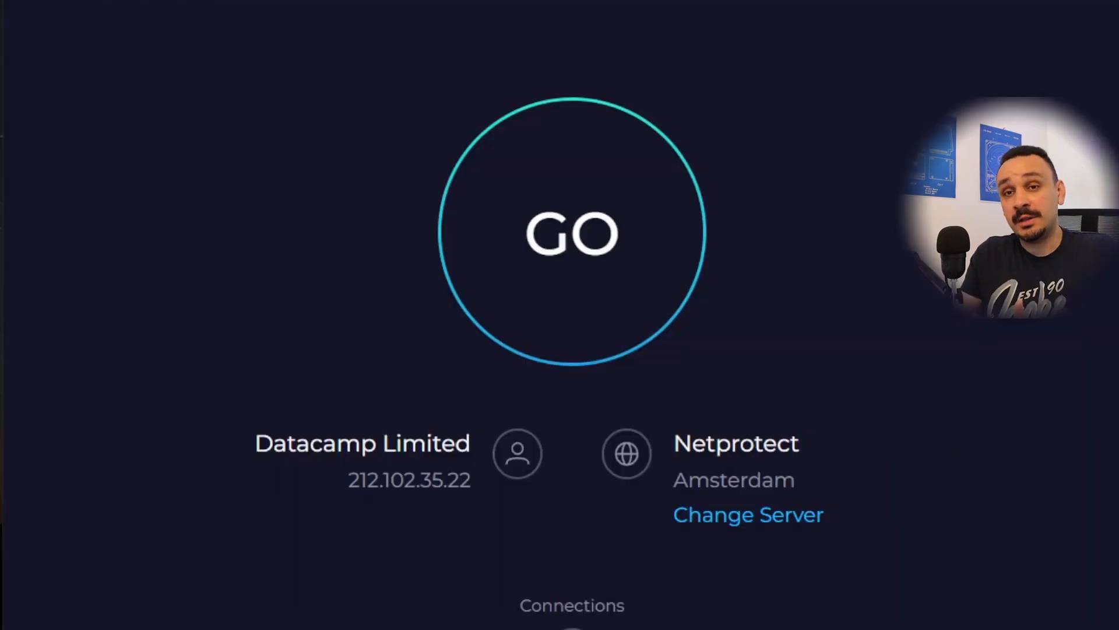
left_click(571, 234)
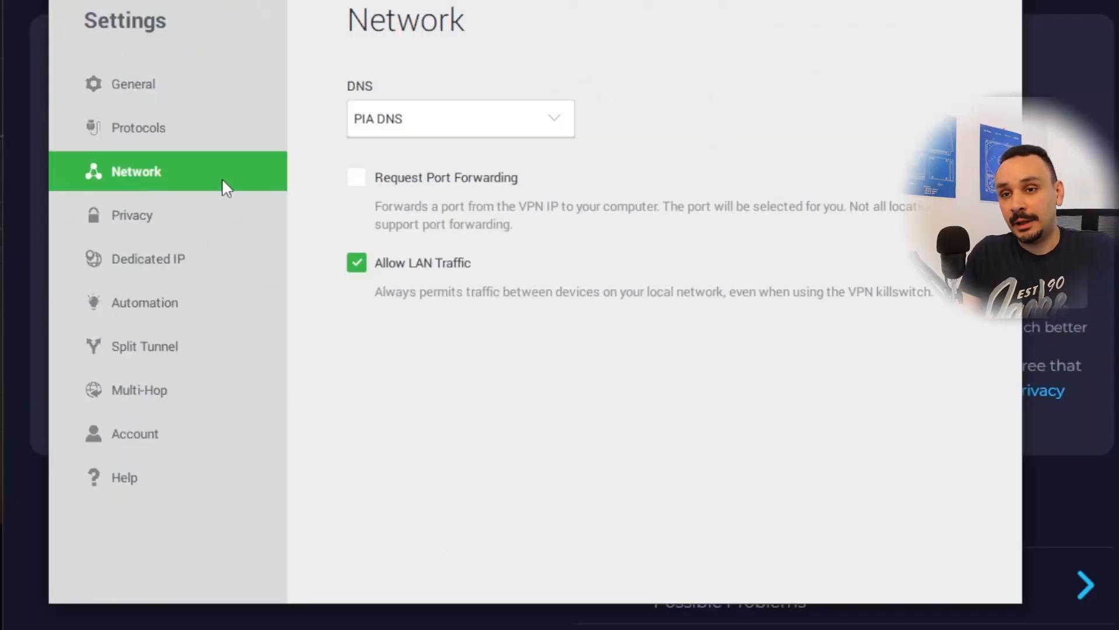
- Review the DNS dropdown options on the Network page while keeping PIA DNS selected
left_click(460, 119)
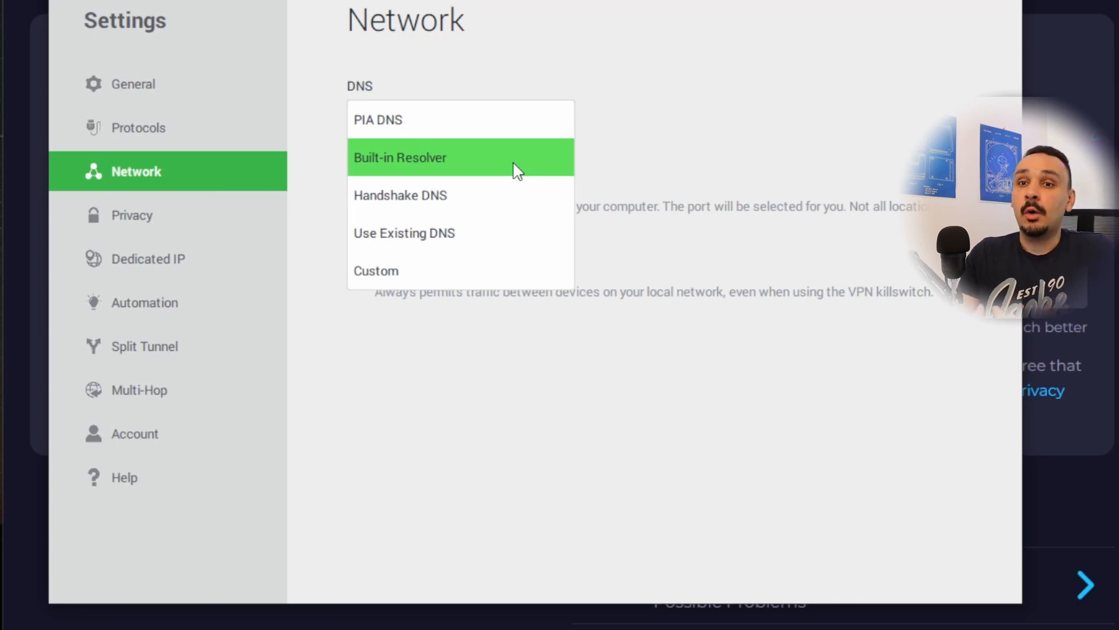
mouse_move(469, 230)
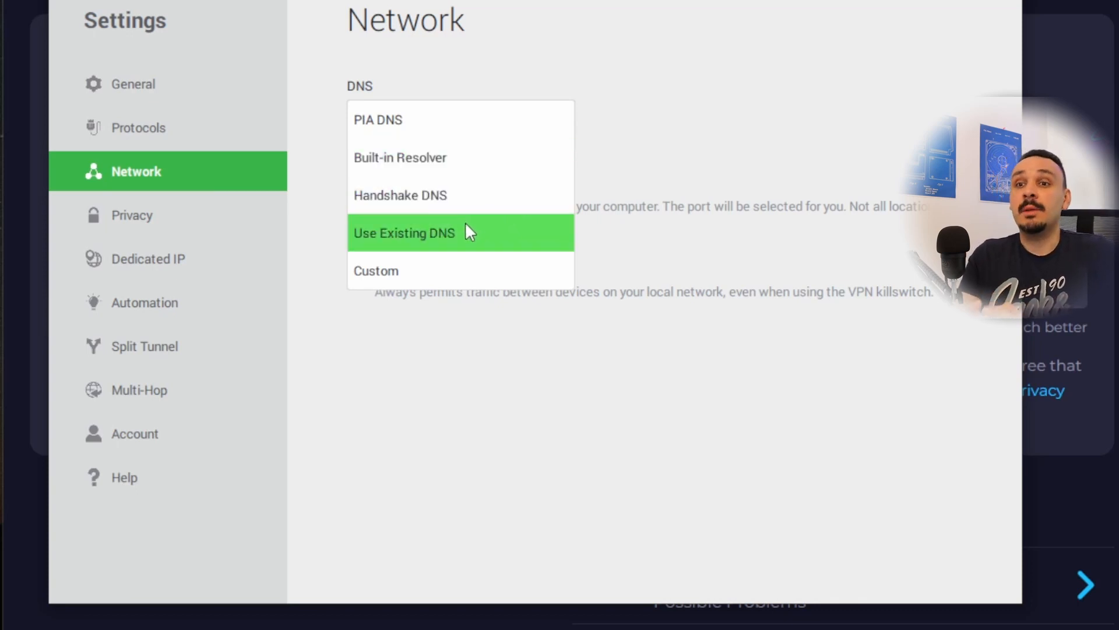
mouse_move(425, 283)
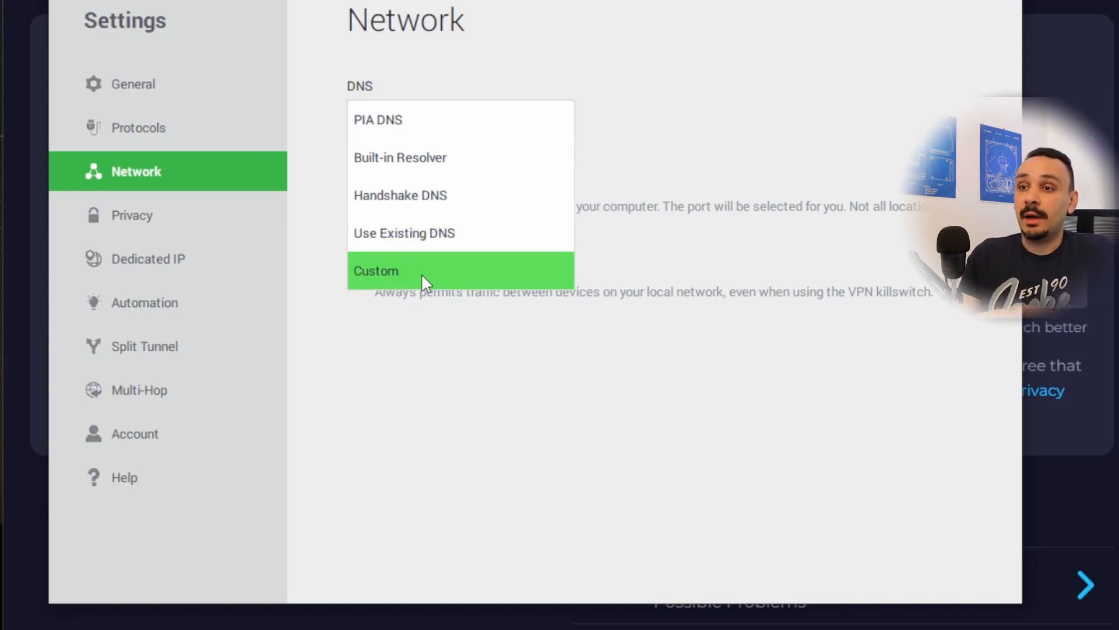
left_click(377, 119)
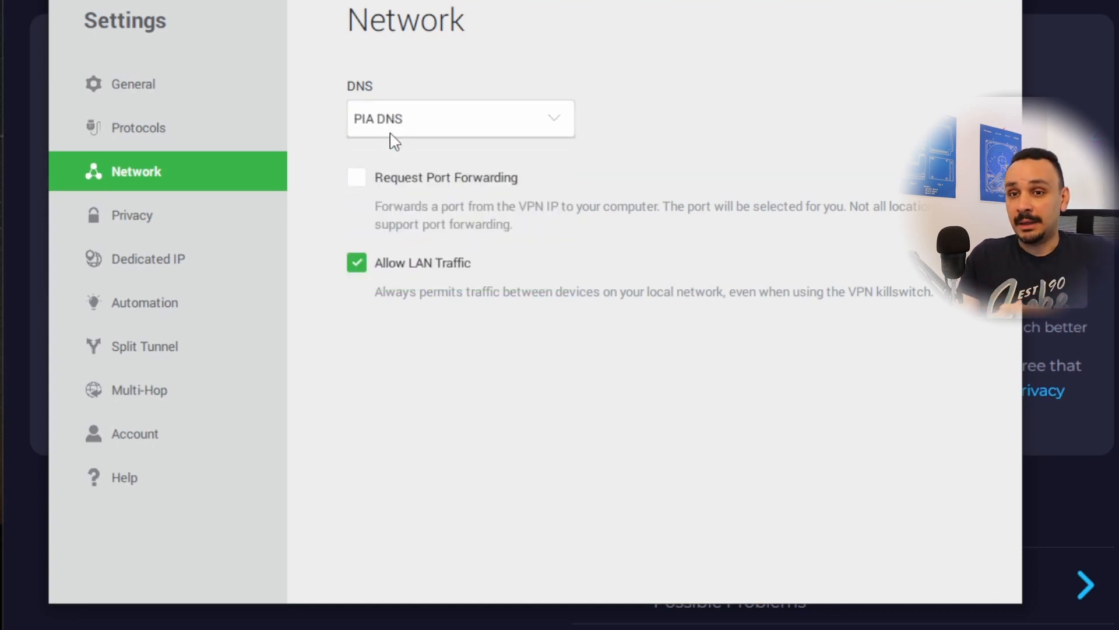
mouse_move(622, 209)
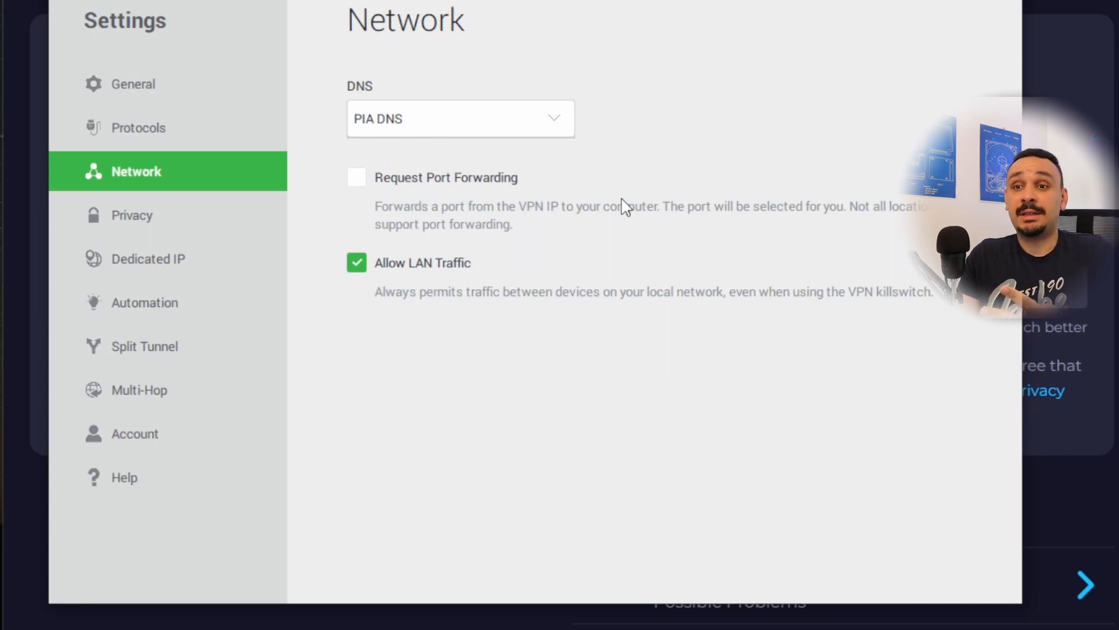
left_click(461, 118)
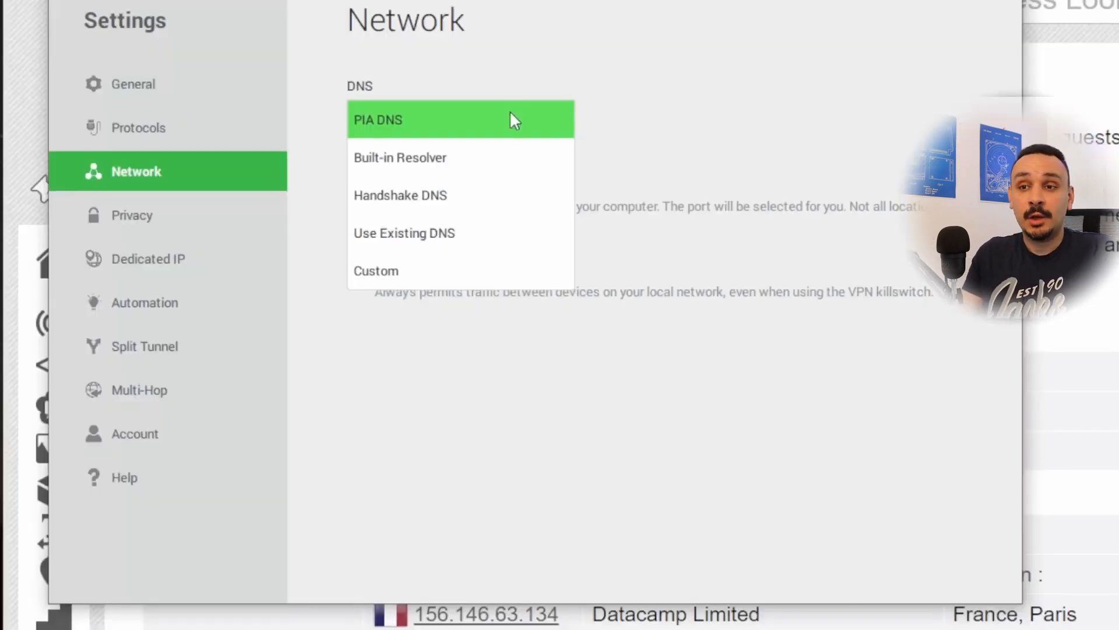
- Switch DNS to Use Existing DNS and accept the non-PIA DNS warning
left_click(404, 233)
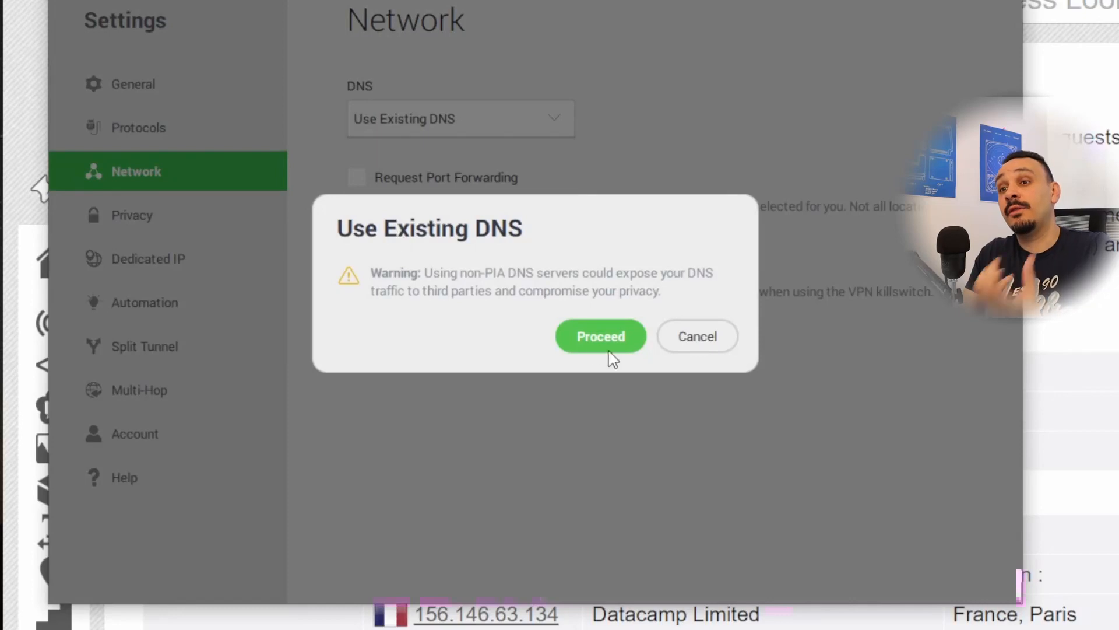
mouse_move(585, 299)
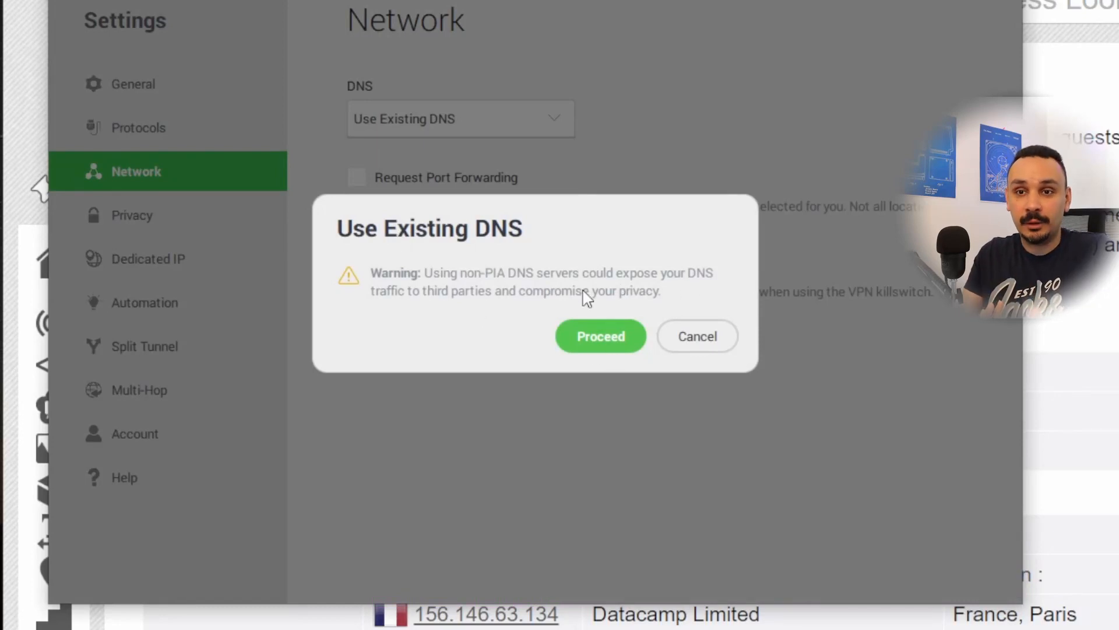
left_click(600, 336)
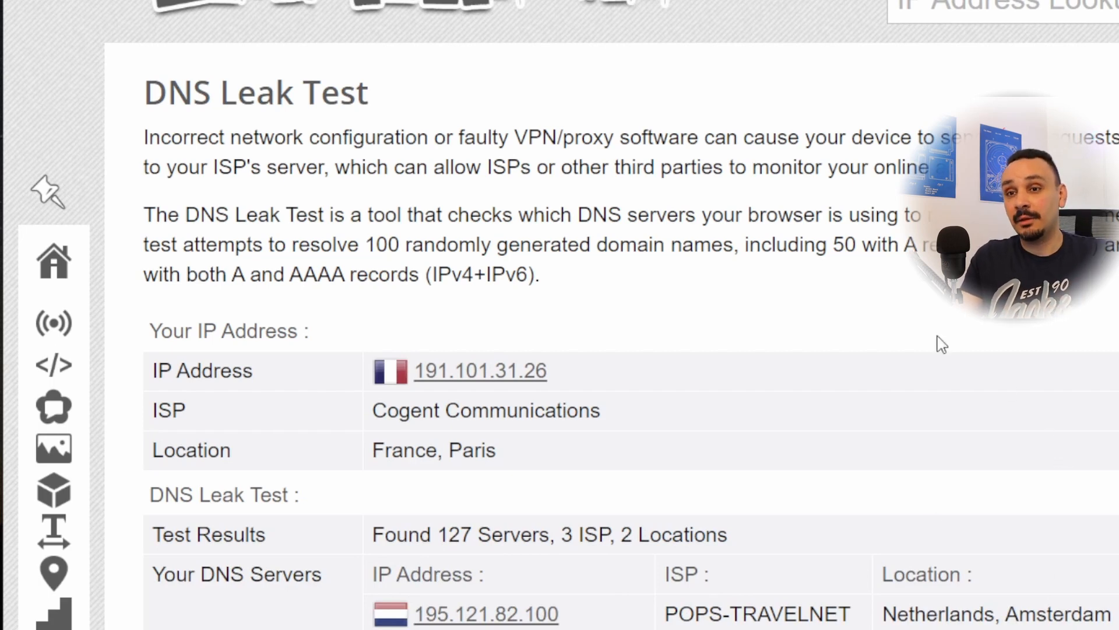
mouse_move(922, 338)
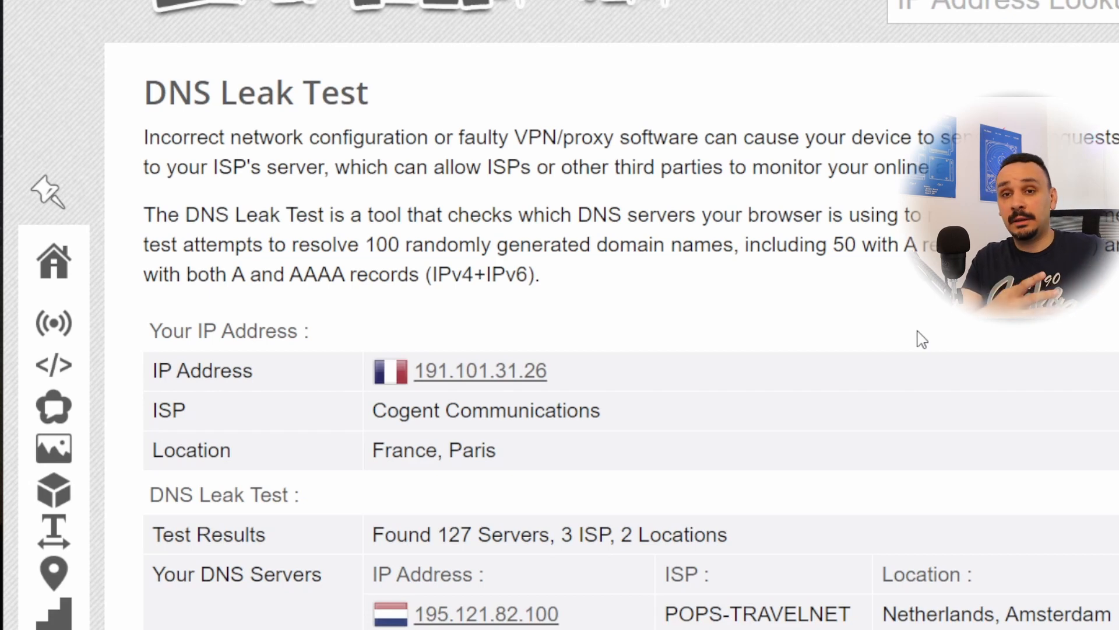
mouse_move(653, 333)
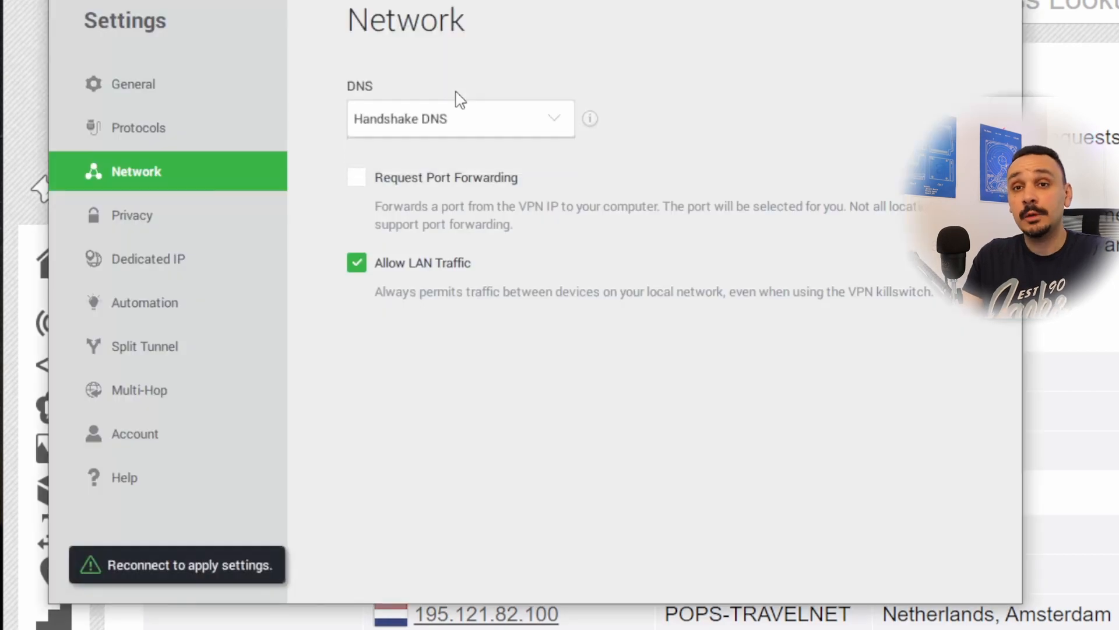
mouse_move(151, 587)
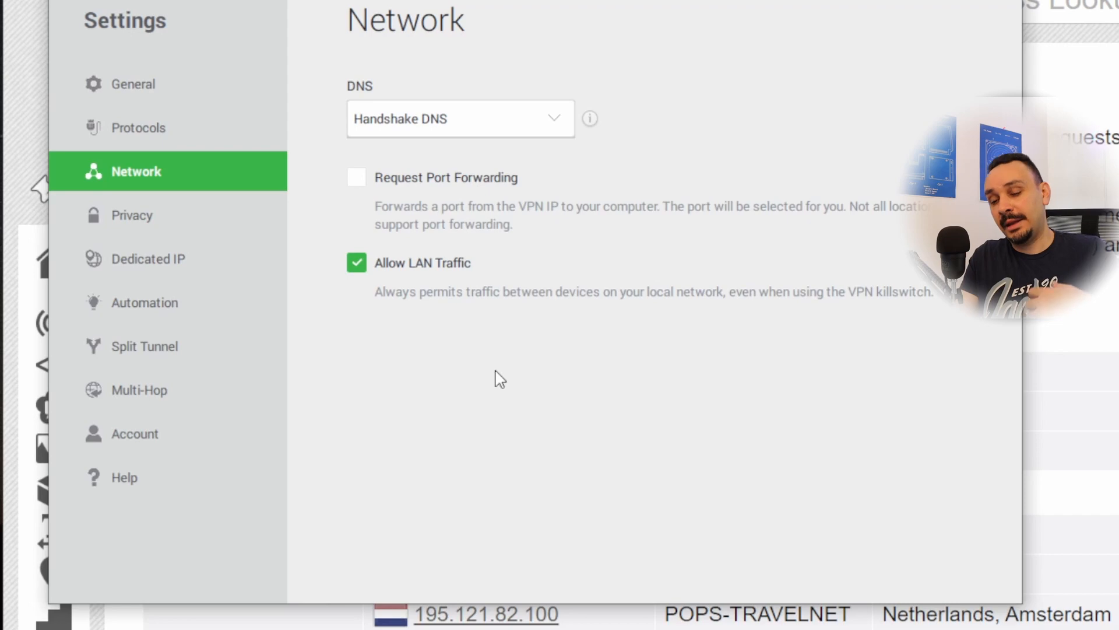
mouse_move(918, 352)
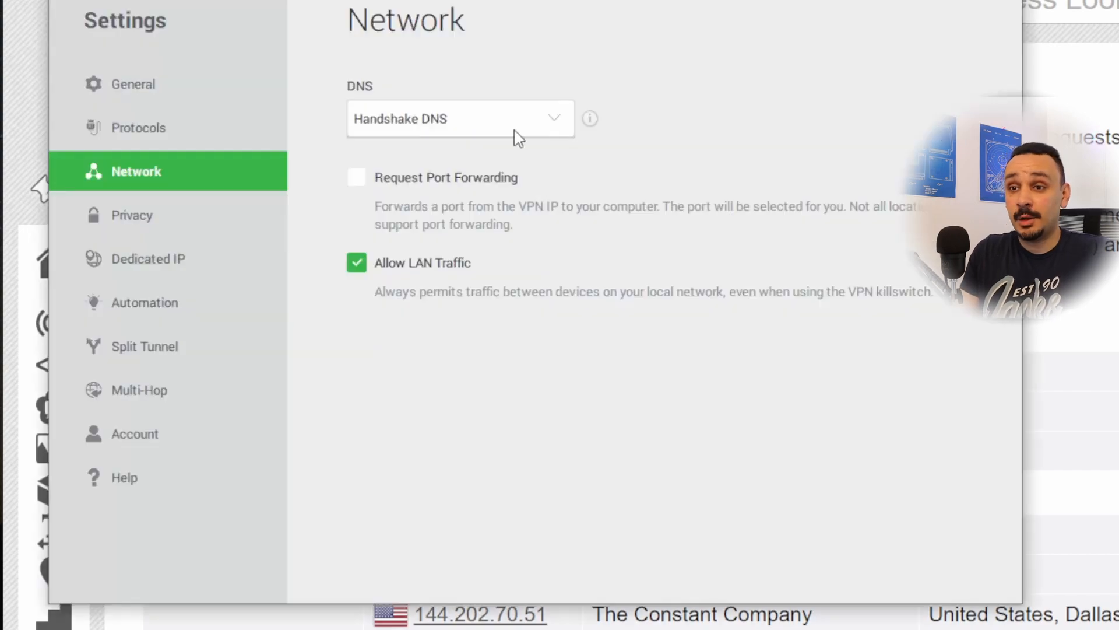
- Reopen the DNS dropdown after leaving Set Custom DNS without any servers entered
left_click(460, 119)
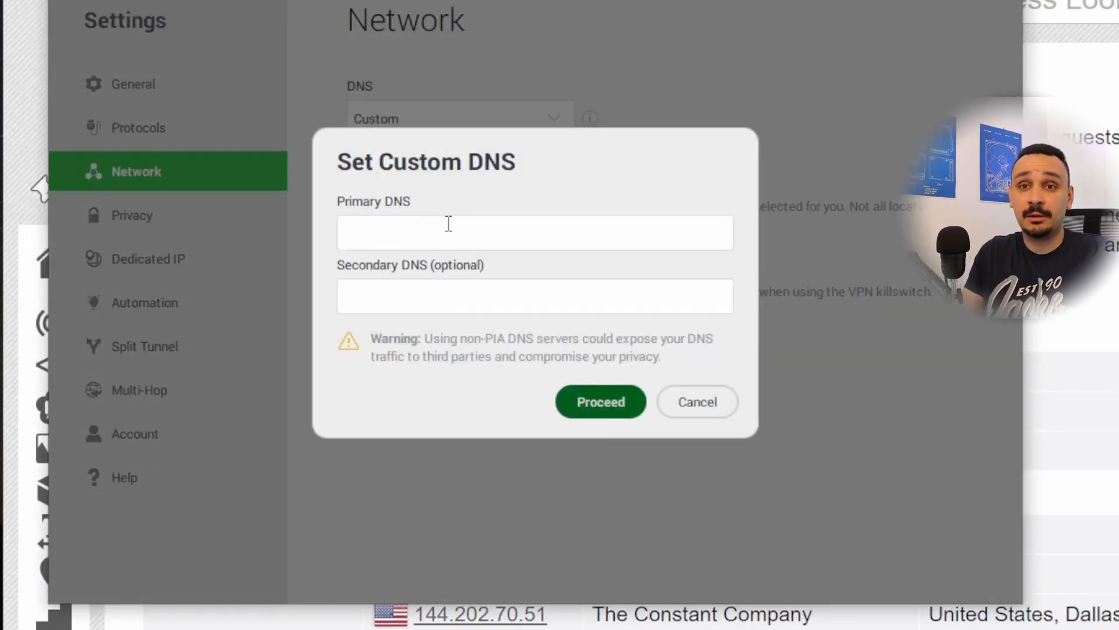
mouse_move(452, 421)
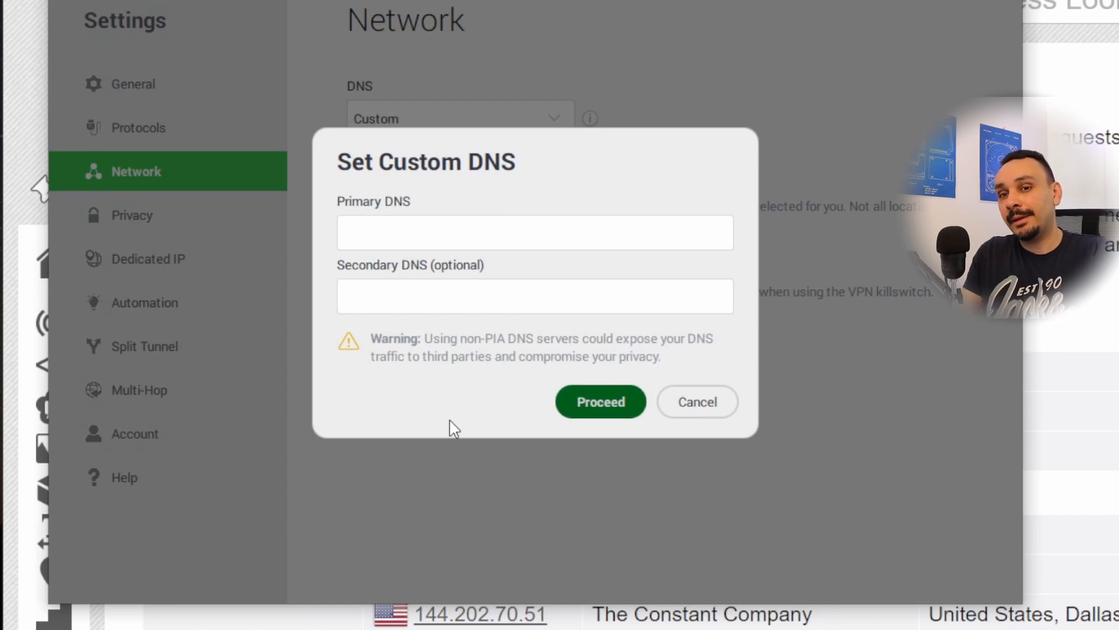
mouse_move(719, 464)
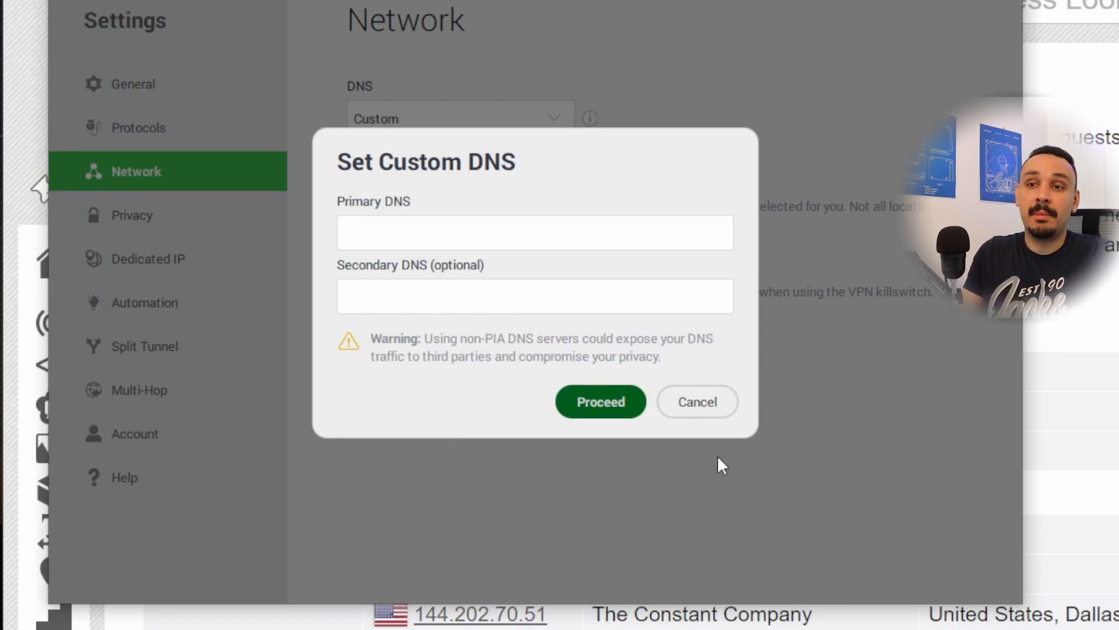
mouse_move(727, 439)
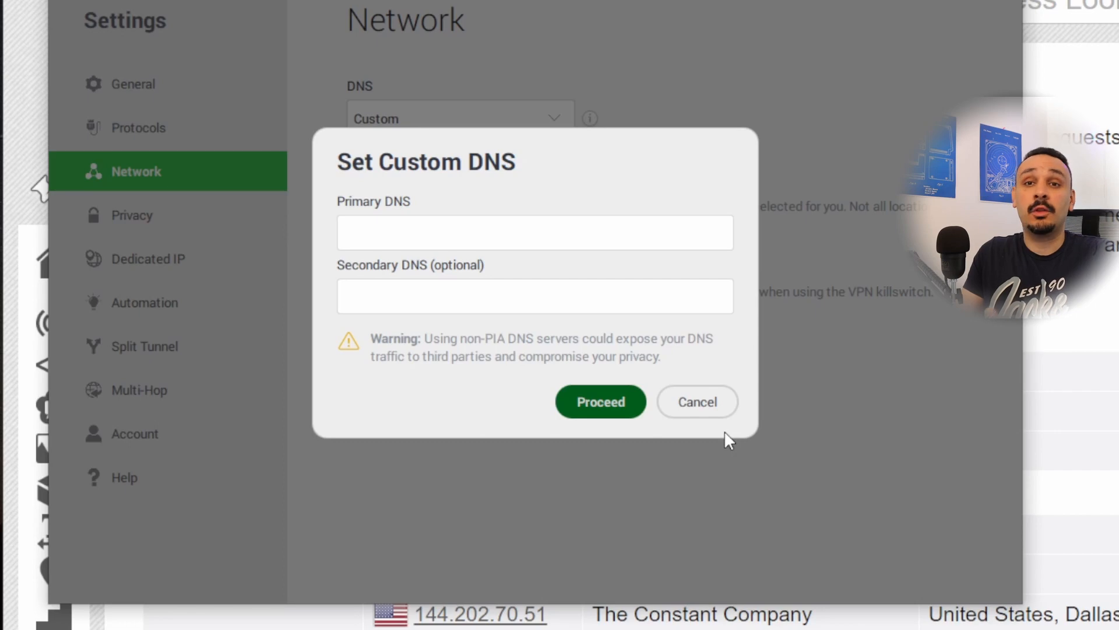
mouse_move(692, 397)
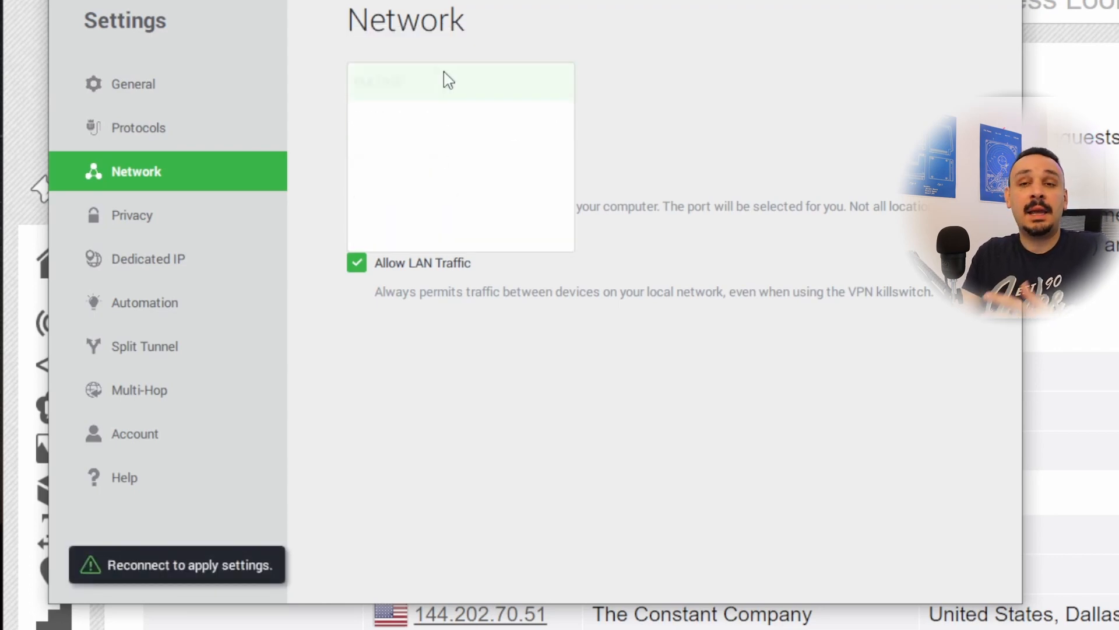
- Select PIA DNS from the Network page's DNS dropdown
left_click(448, 80)
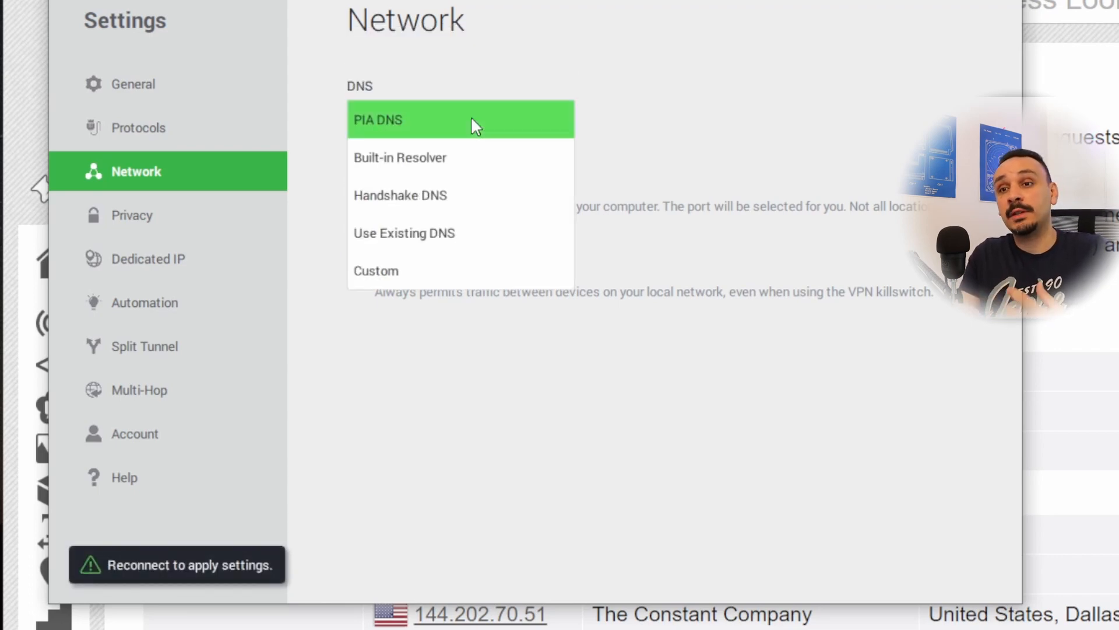
left_click(404, 233)
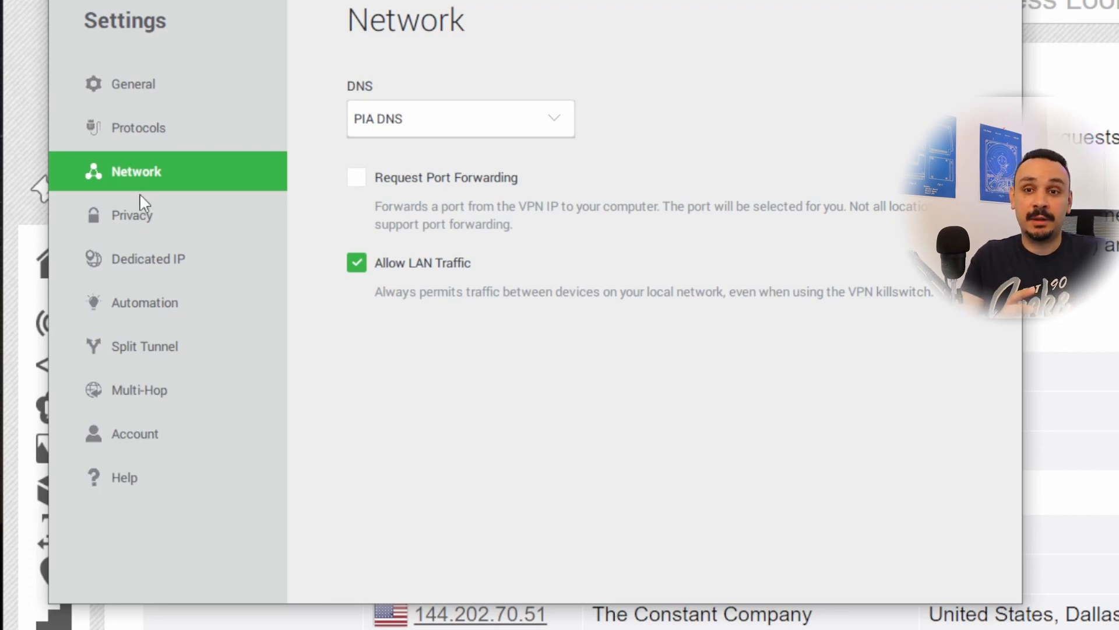
- Open the Privacy page and enable VPN Kill Switch, leaving Advanced Kill Switch and MACE off
left_click(132, 215)
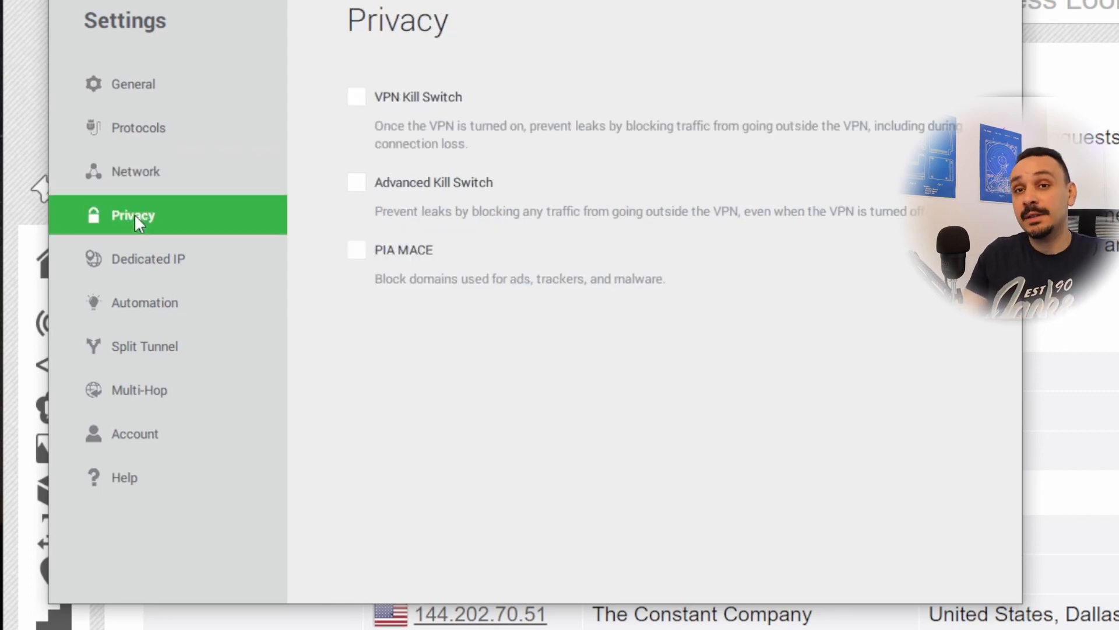
mouse_move(365, 103)
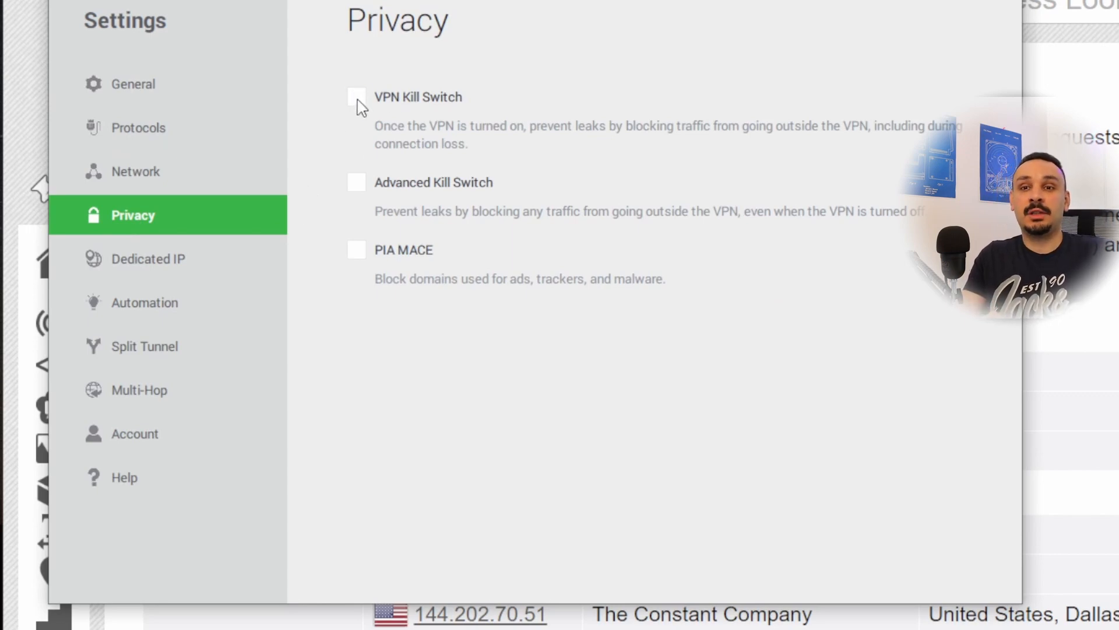
left_click(356, 96)
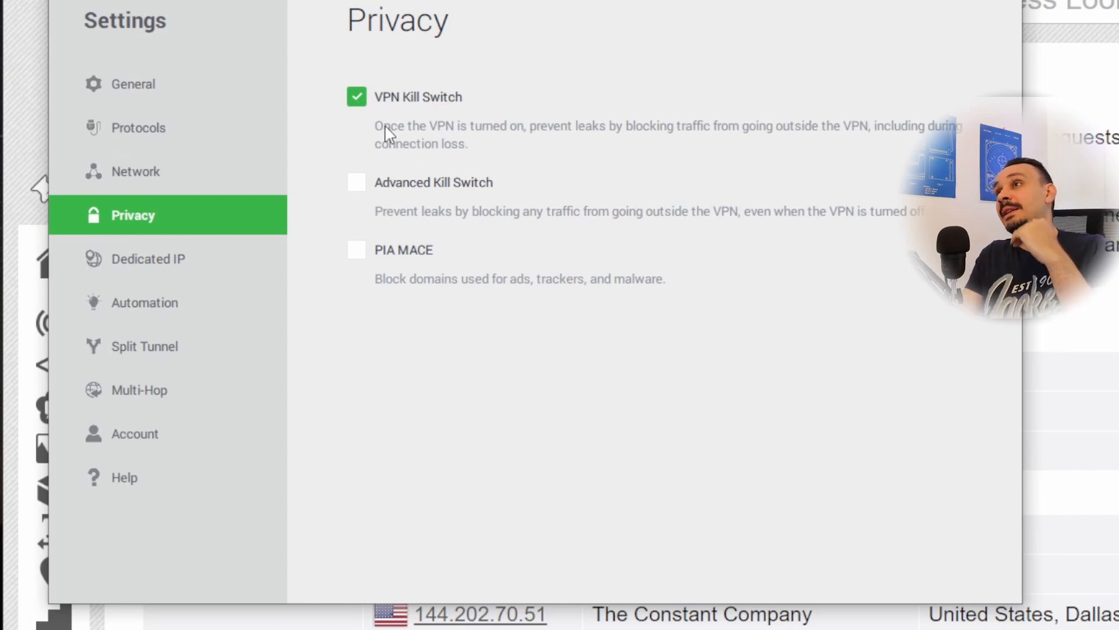
mouse_move(721, 139)
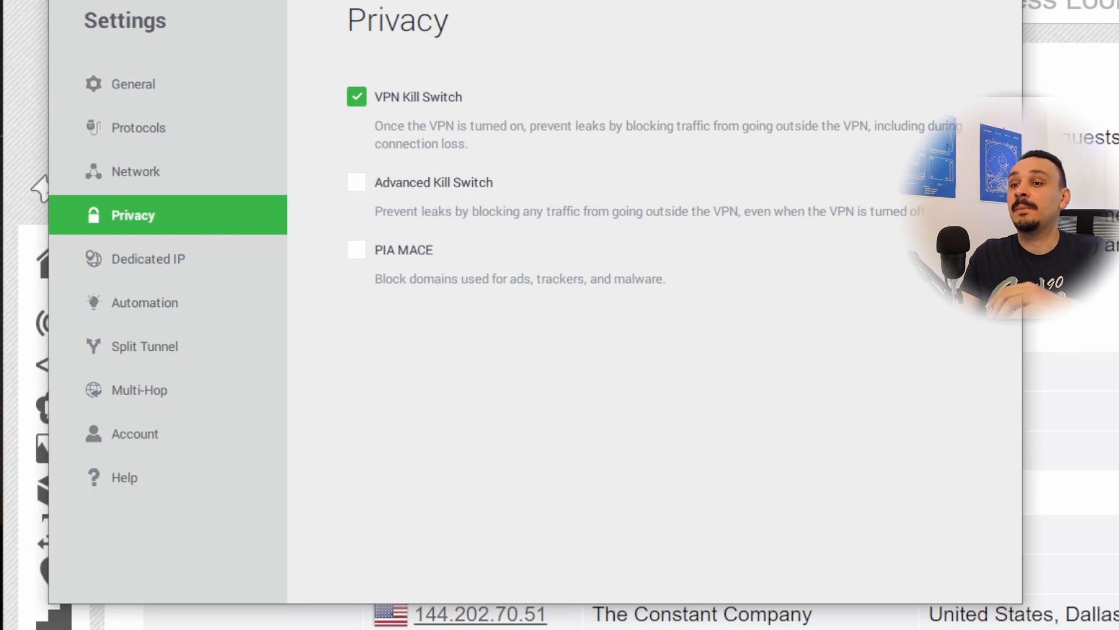
mouse_move(492, 155)
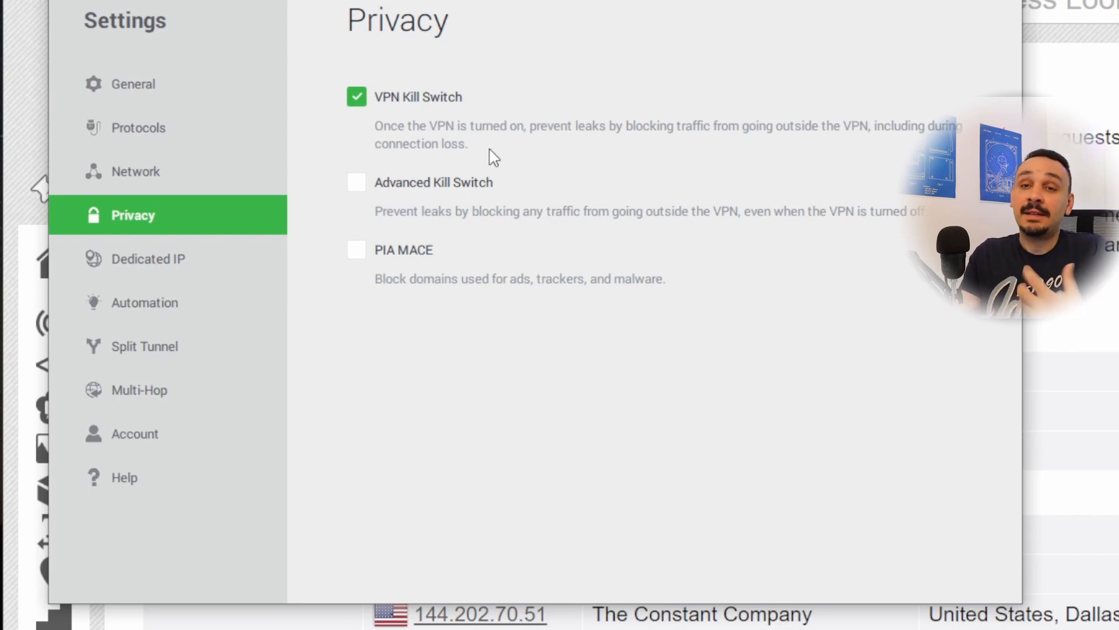
mouse_move(458, 156)
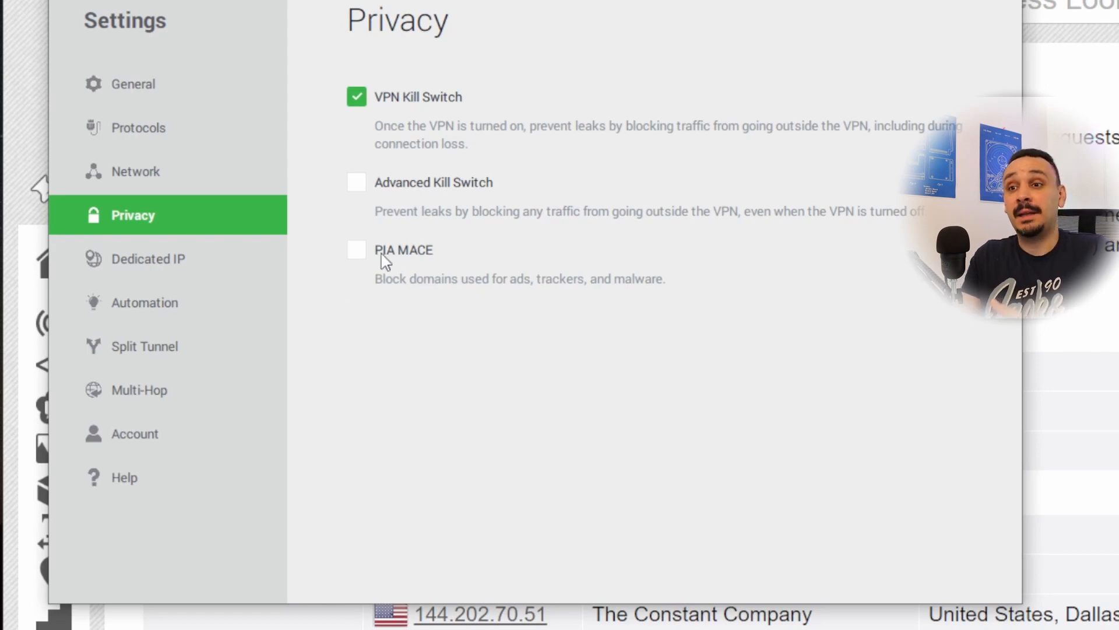
left_click(356, 250)
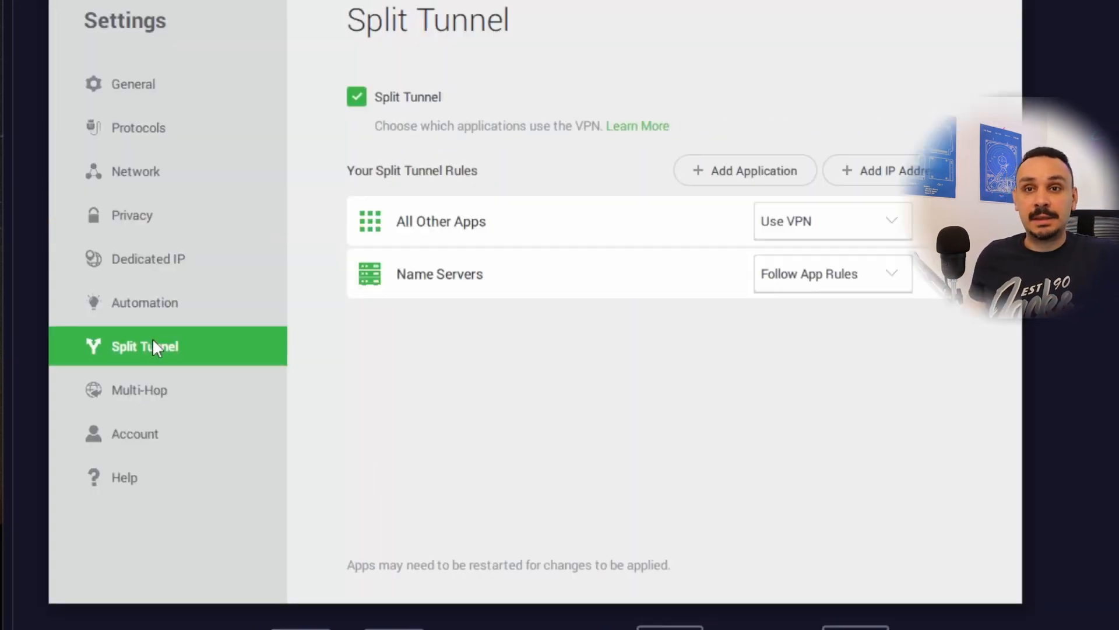
mouse_move(140, 367)
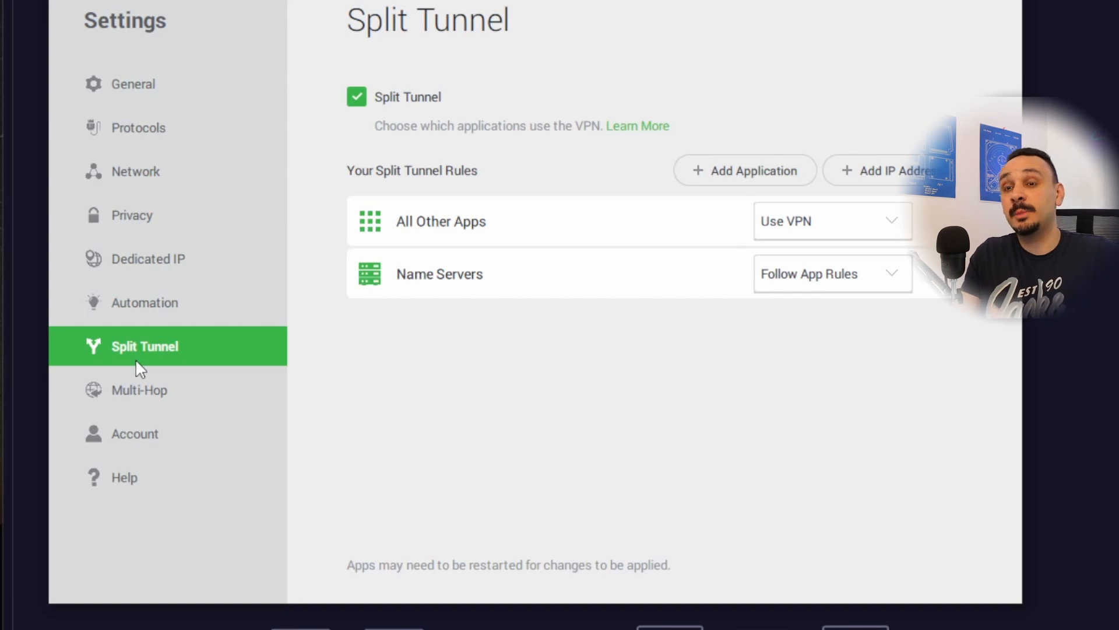
mouse_move(504, 305)
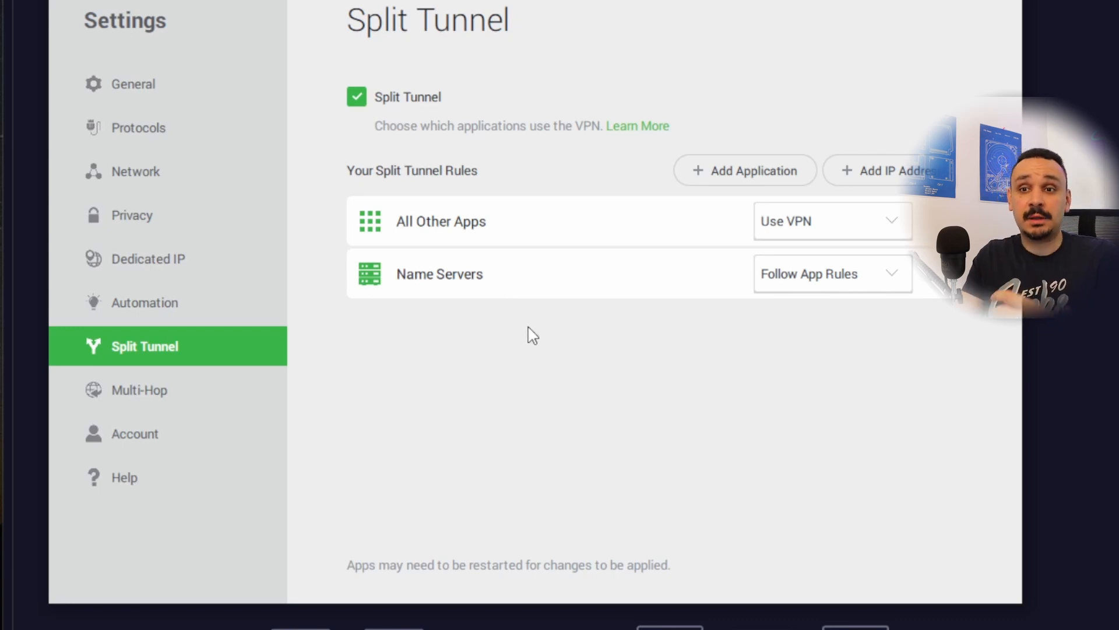
mouse_move(822, 228)
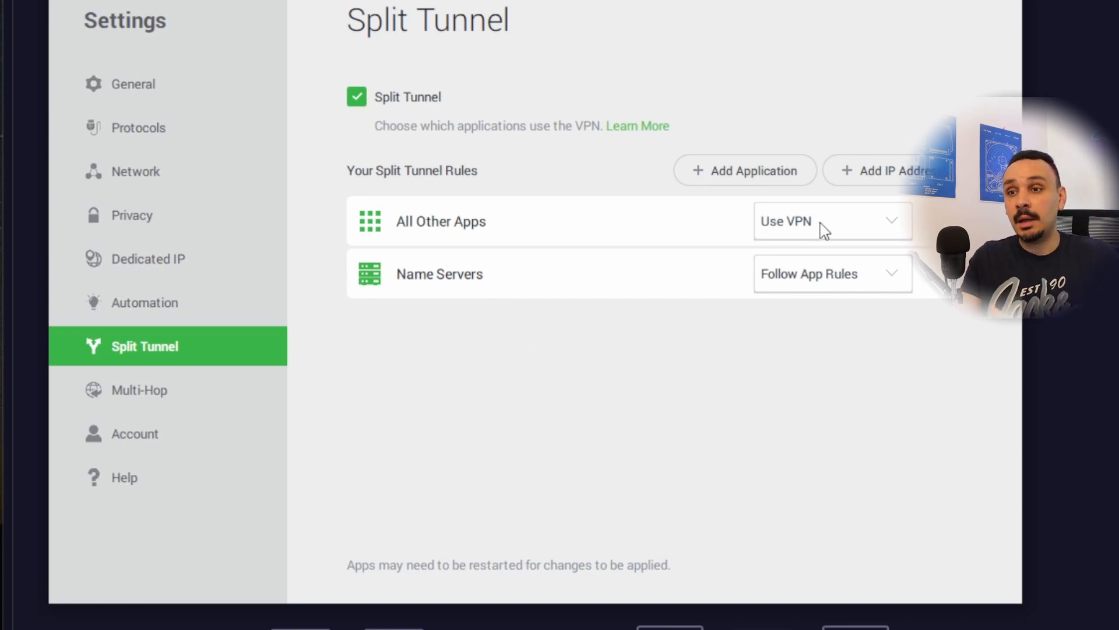
- Keep All Other Apps set to Use VPN and bring up the Add Application picker
left_click(831, 221)
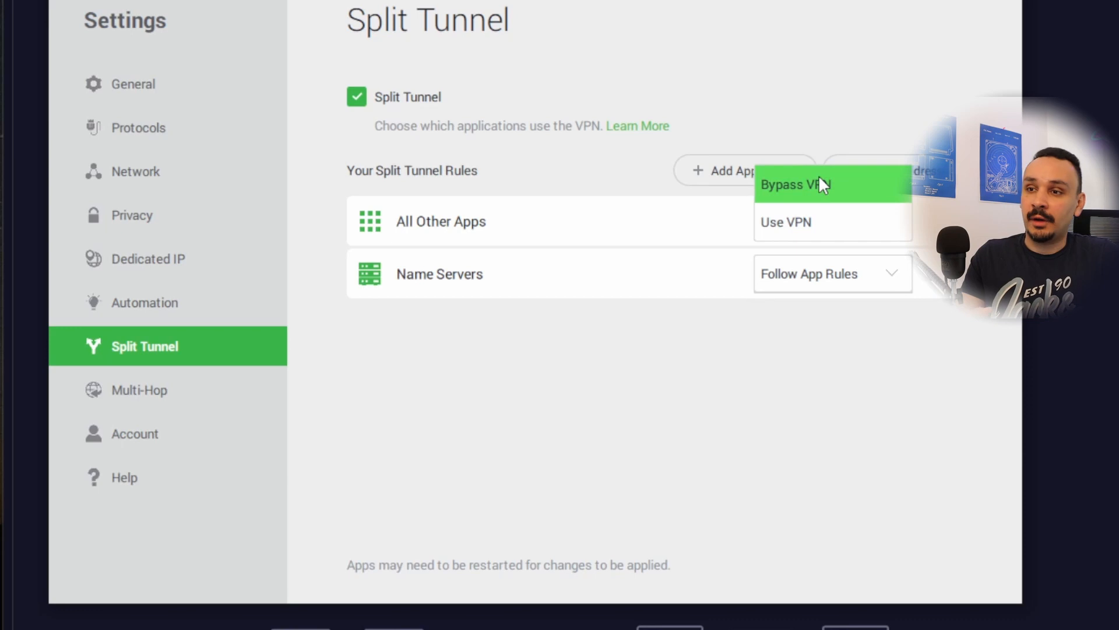
left_click(785, 223)
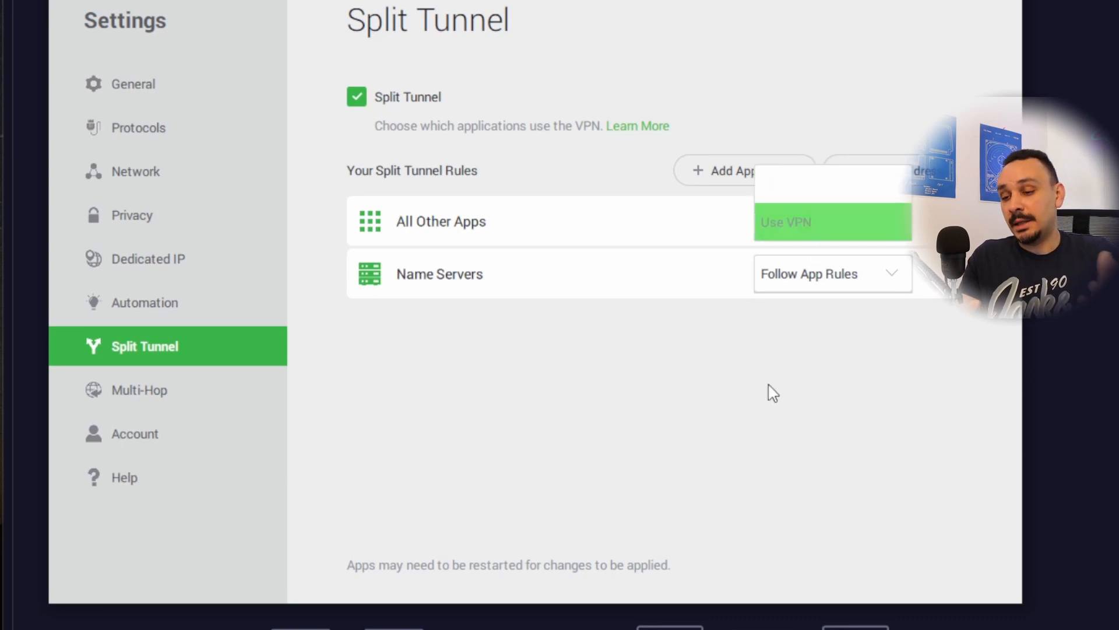
left_click(724, 171)
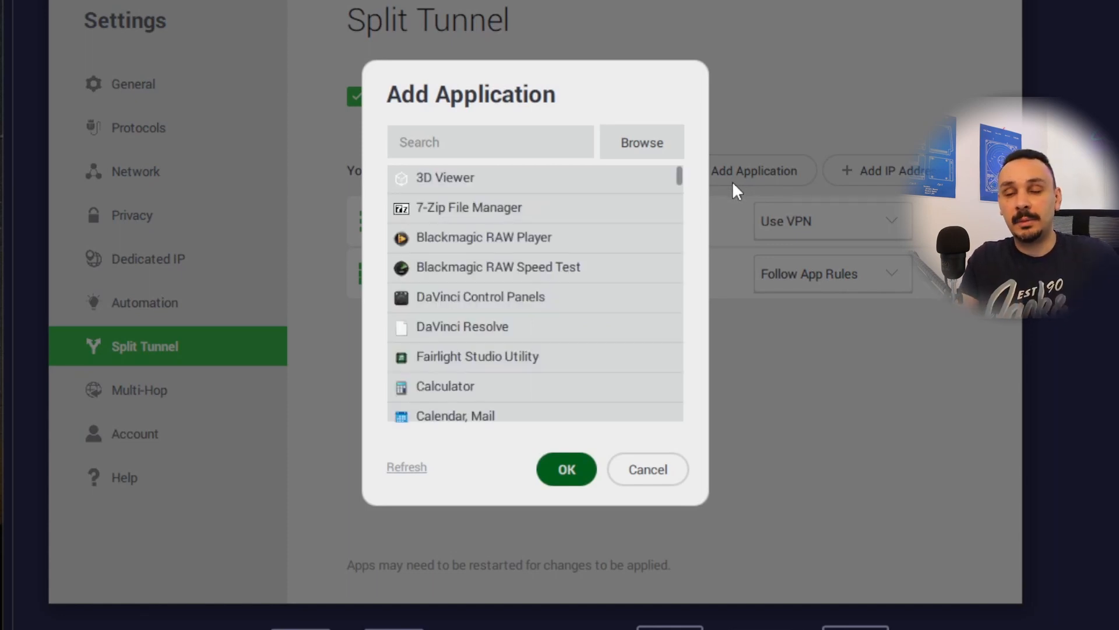
- Scroll through the installed apps and cancel without adding any application rule
scroll("down", 3)
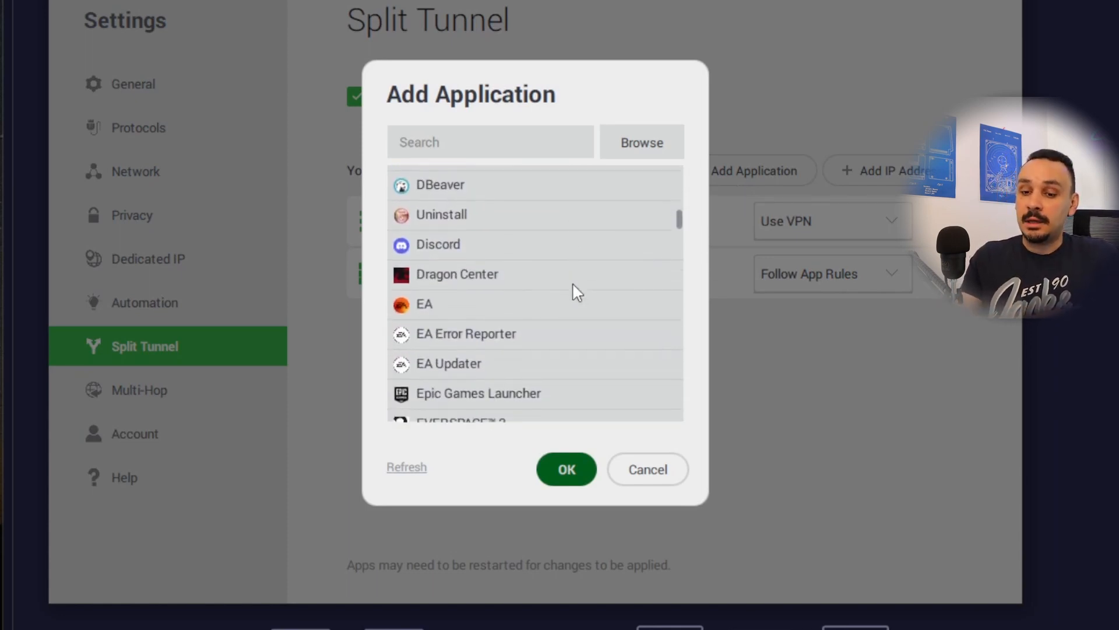
scroll("down", 3)
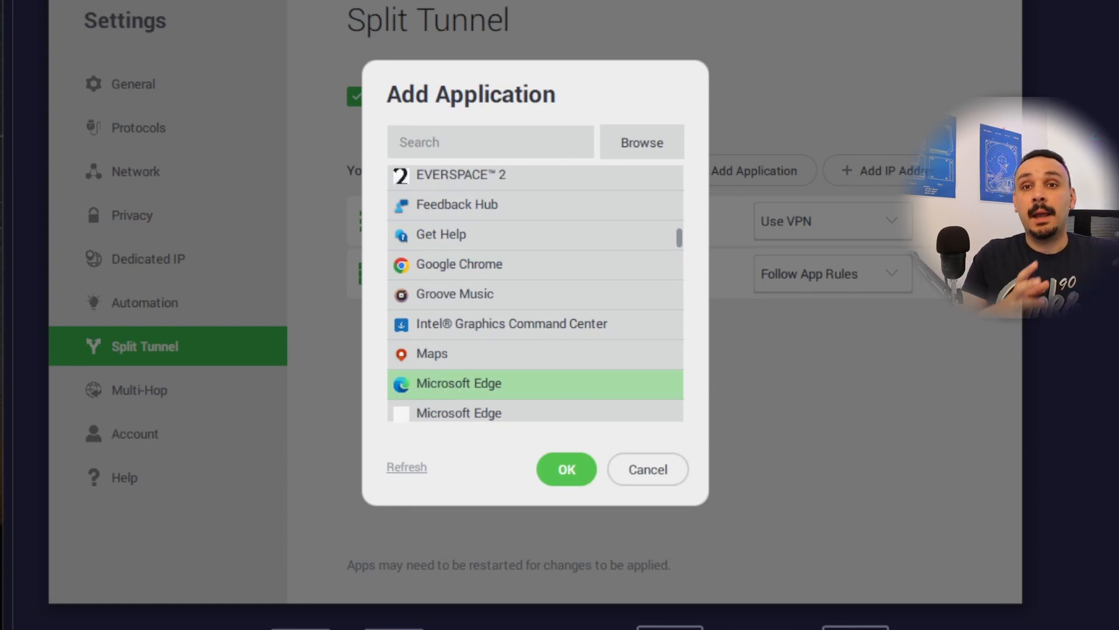
mouse_move(836, 537)
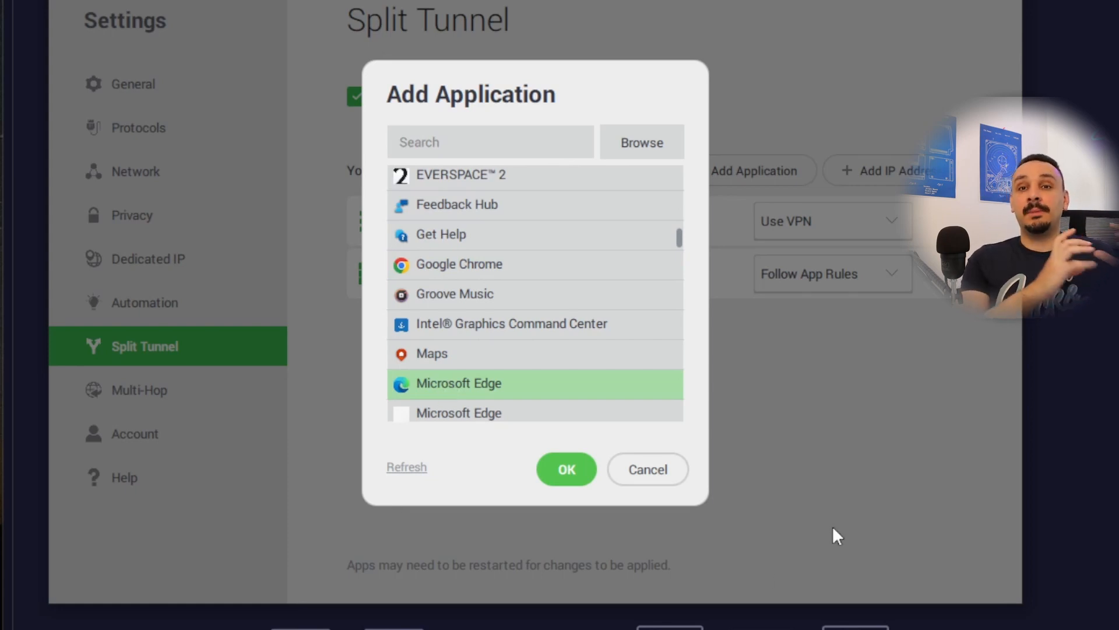
left_click(648, 470)
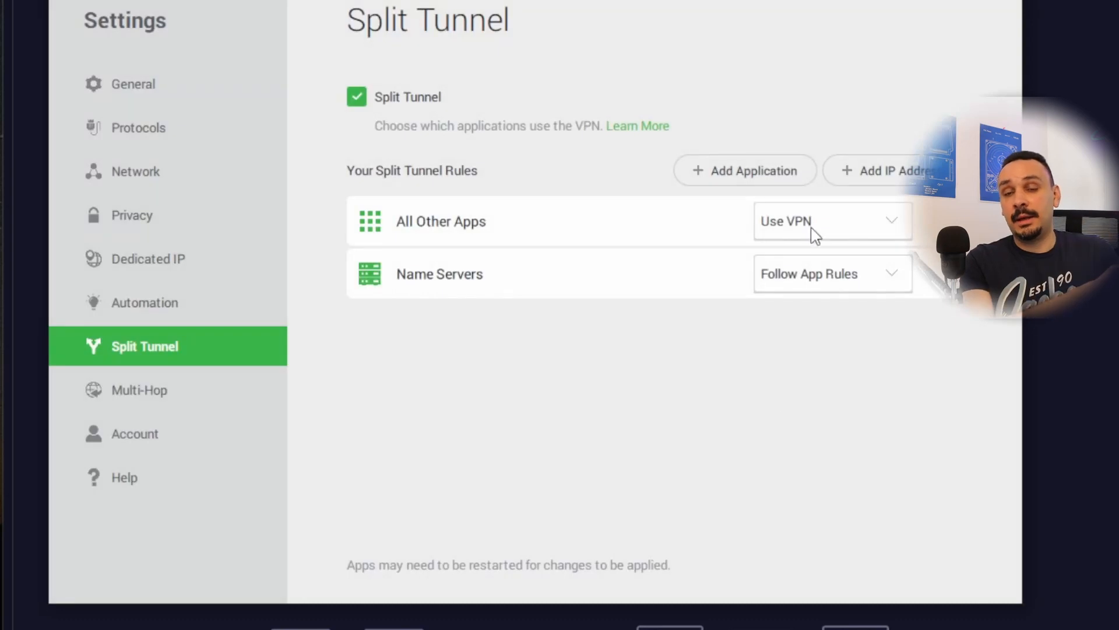
left_click(833, 221)
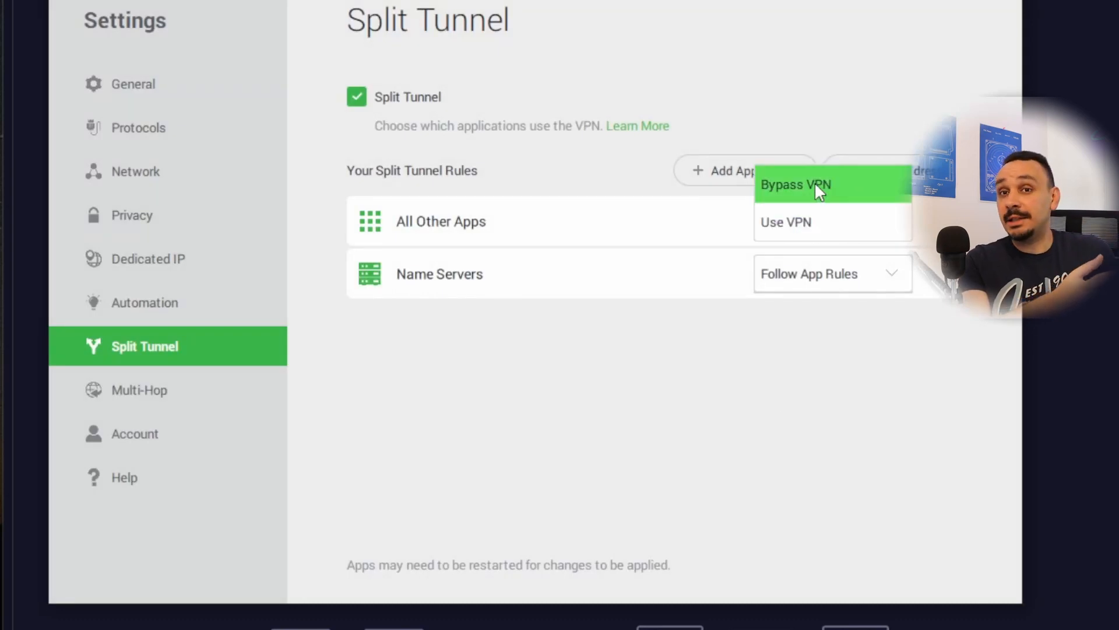
mouse_move(786, 222)
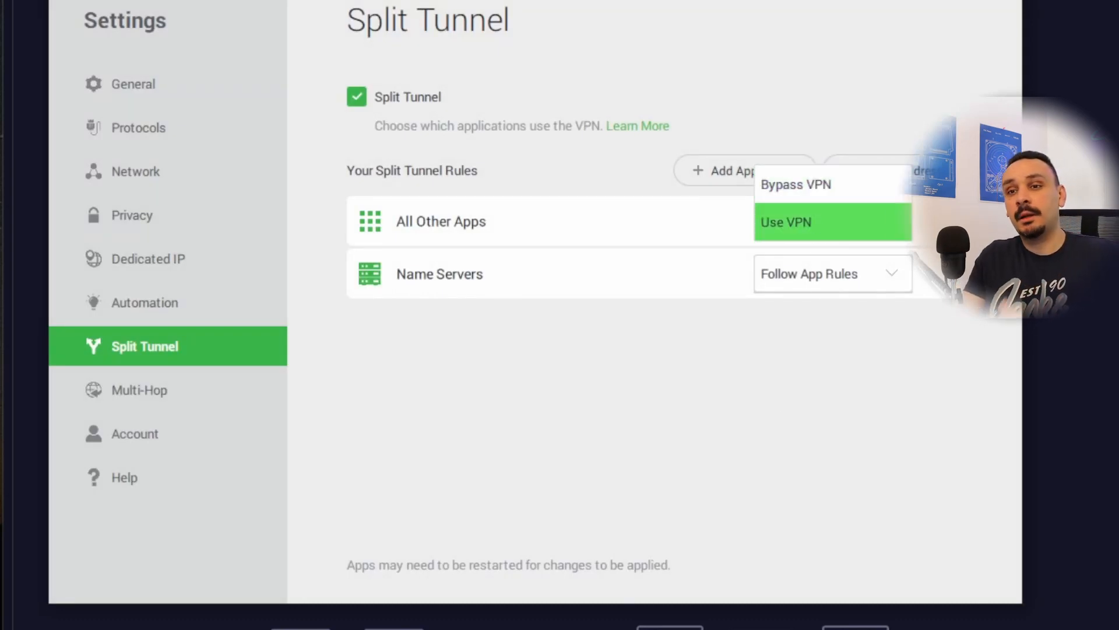